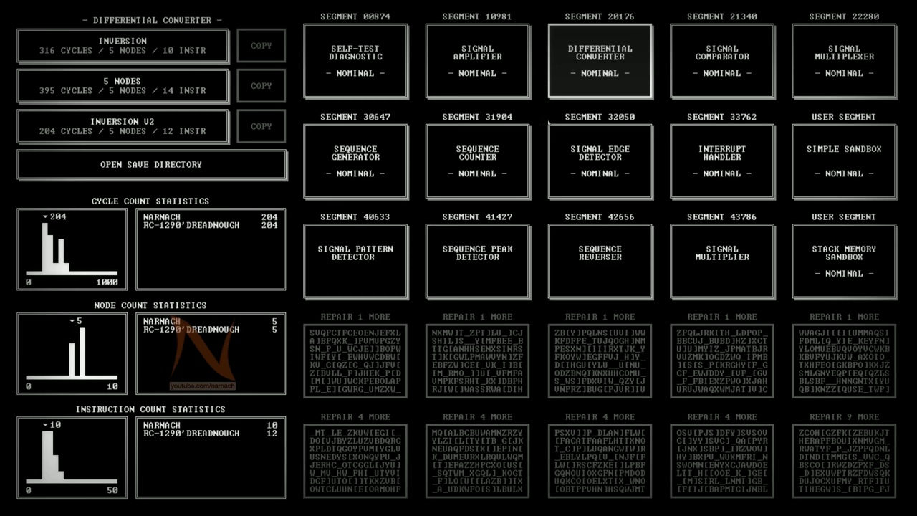
mouse_move(549, 122)
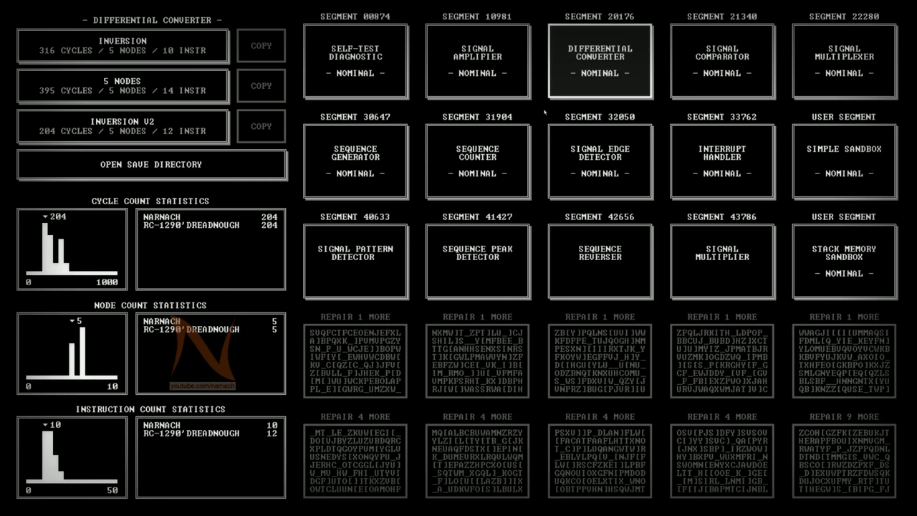
mouse_move(625, 68)
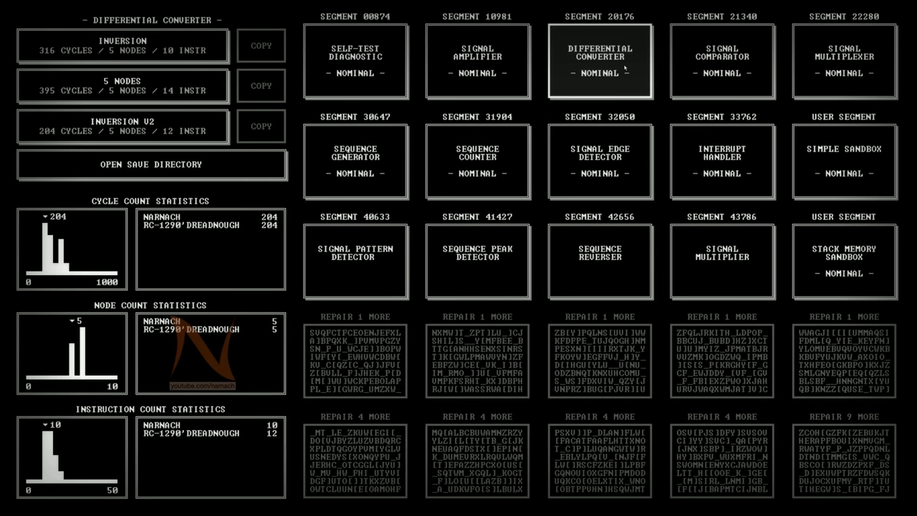
mouse_move(609, 77)
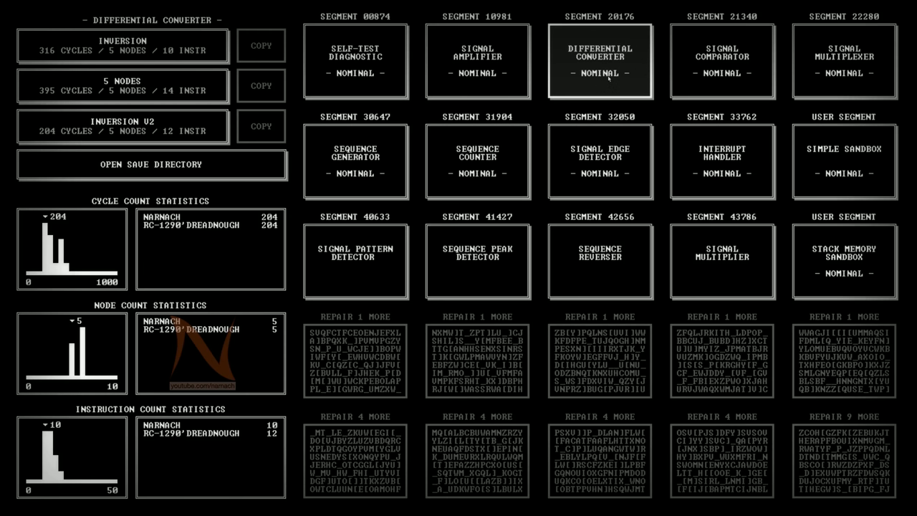
- Browse Self-Test Diagnostic, then select Signal Amplifier to show its Acc Self-Adder and V2: Cycles solutions
click(355, 60)
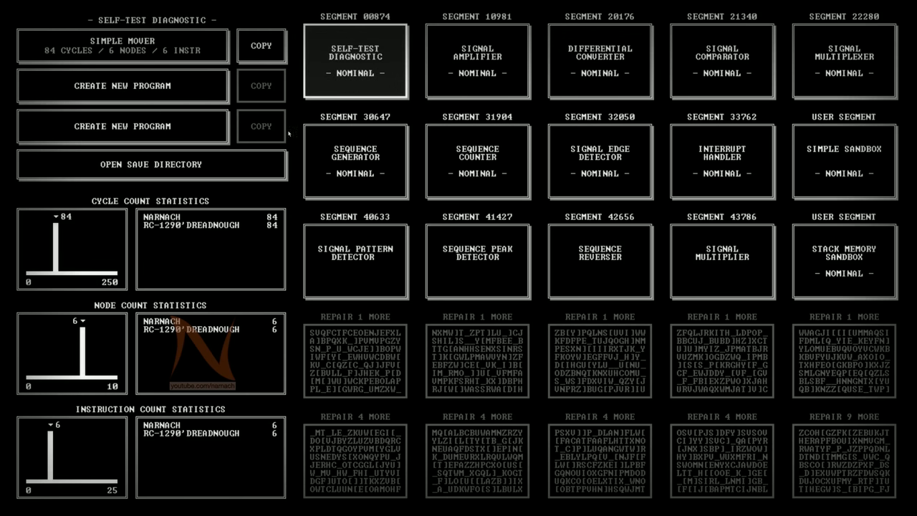
click(477, 61)
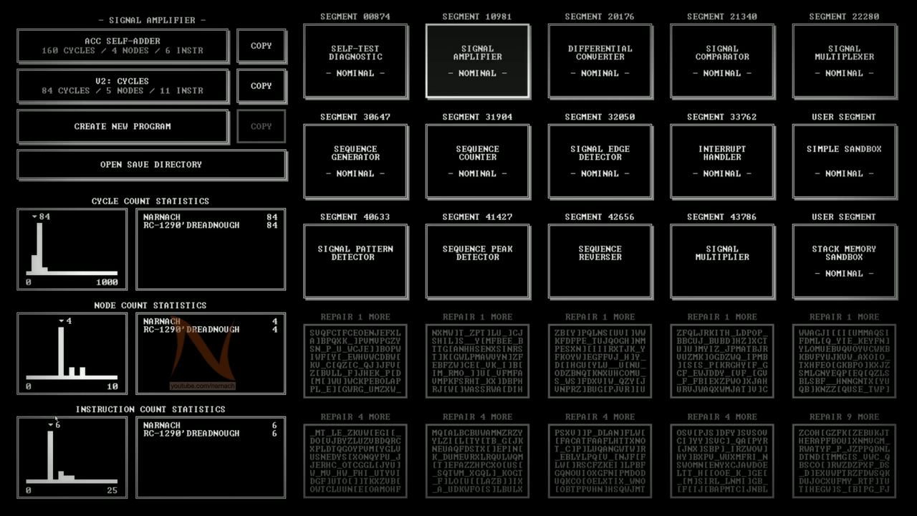
mouse_move(158, 281)
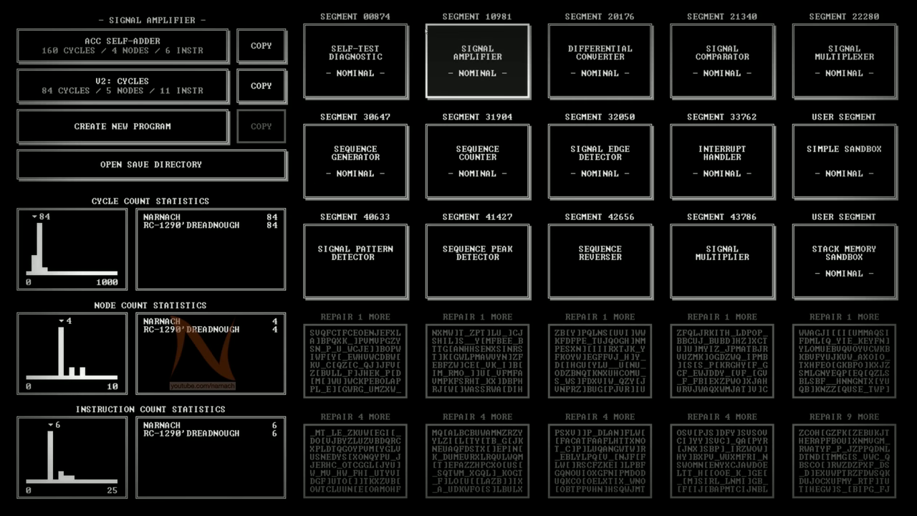
- Select Differential Converter to list its Inversion, 5 Nodes and Inversion V2 solutions
click(599, 60)
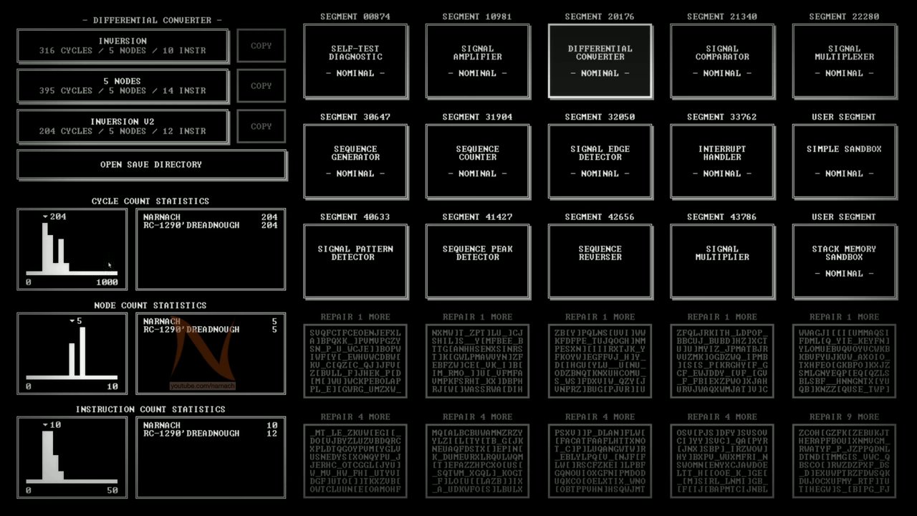
mouse_move(83, 278)
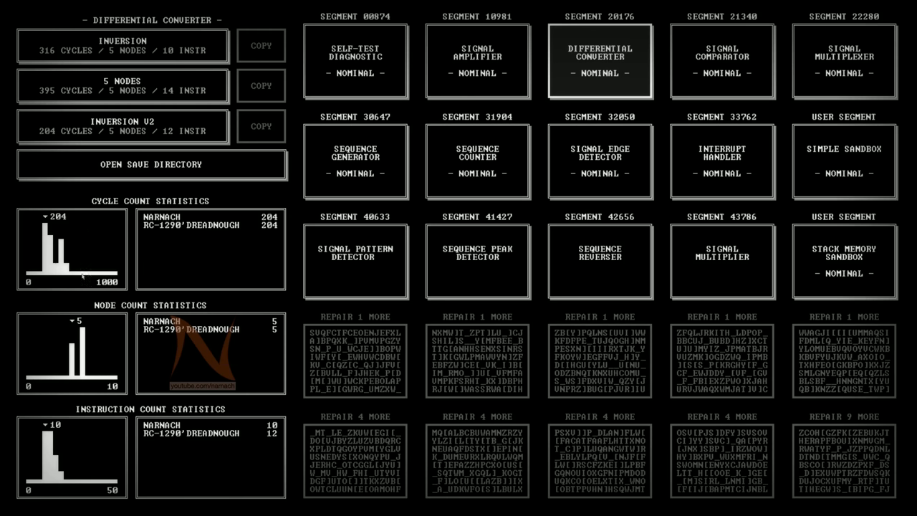
mouse_move(106, 310)
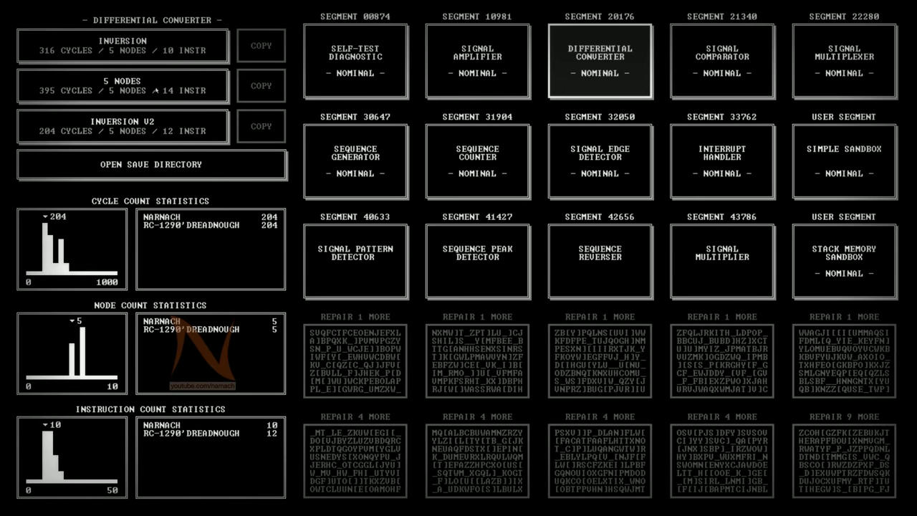
- Open the Differential Converter '5 Nodes' solution to view its code across five nodes
click(600, 61)
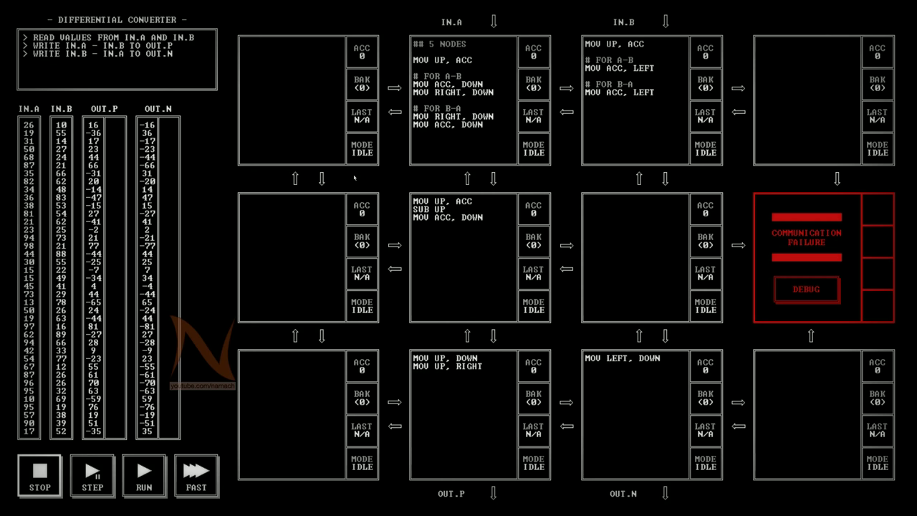
mouse_move(477, 230)
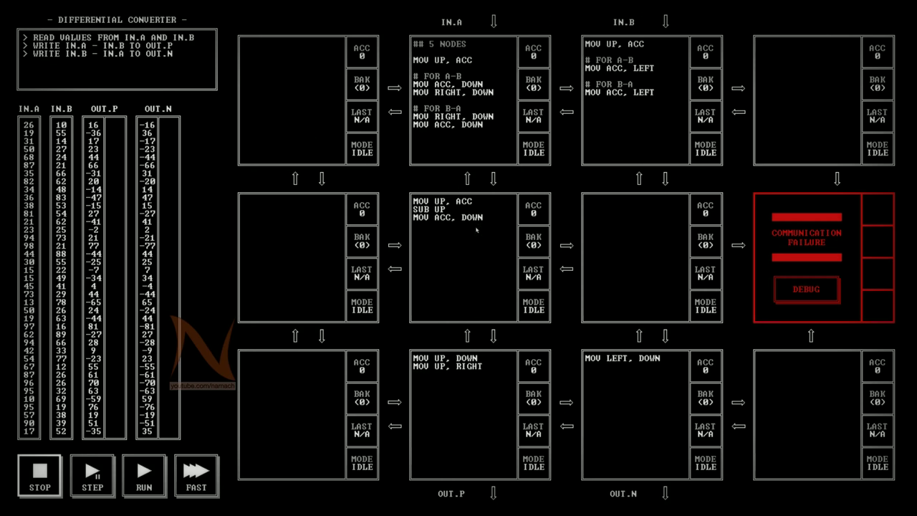
mouse_move(475, 229)
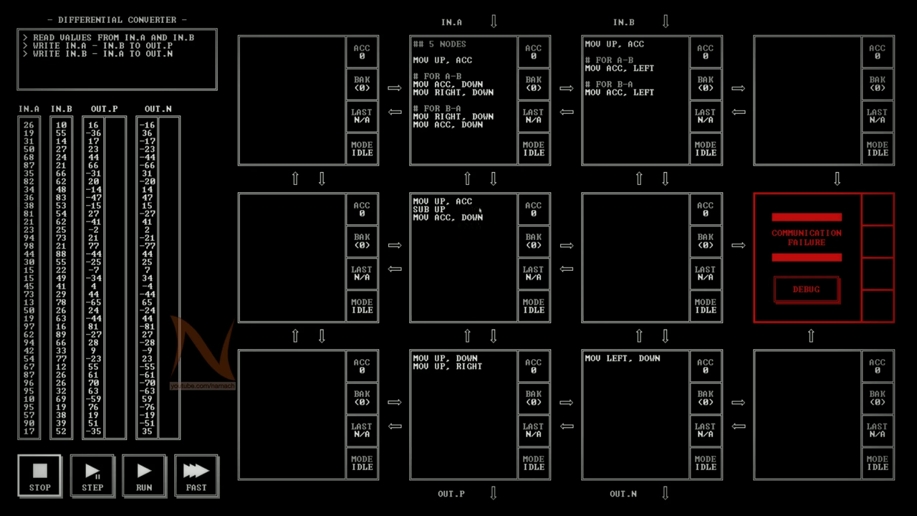
mouse_move(636, 486)
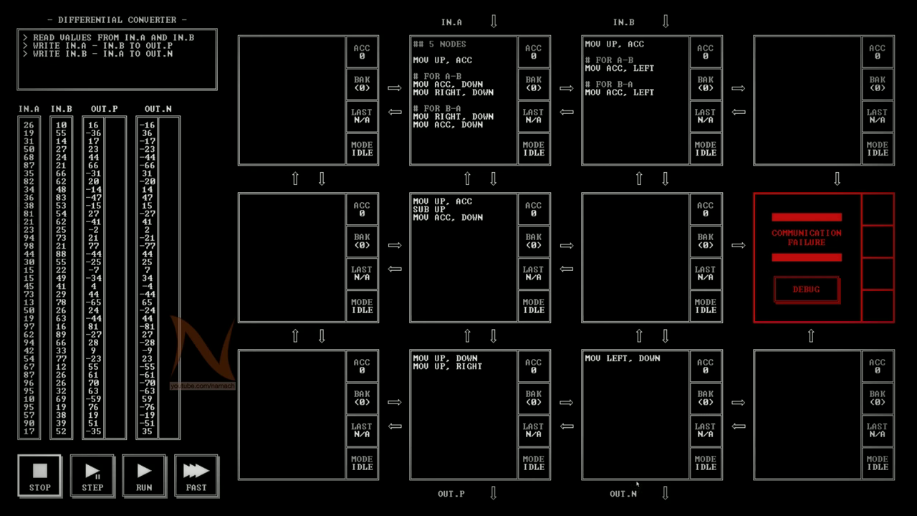
mouse_move(558, 412)
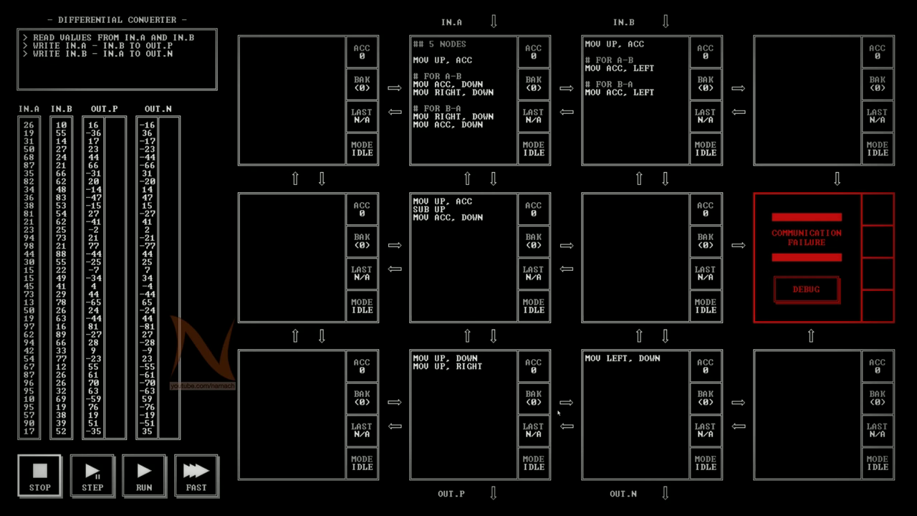
mouse_move(666, 482)
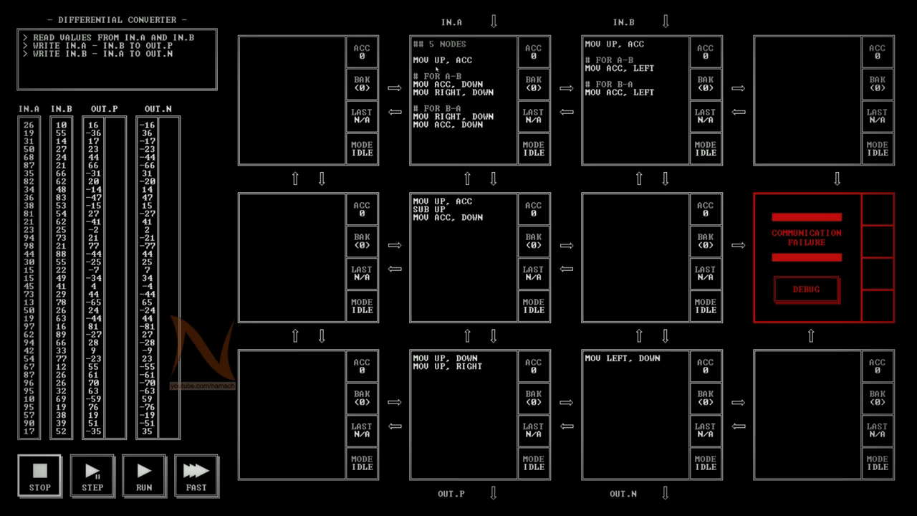
mouse_move(460, 75)
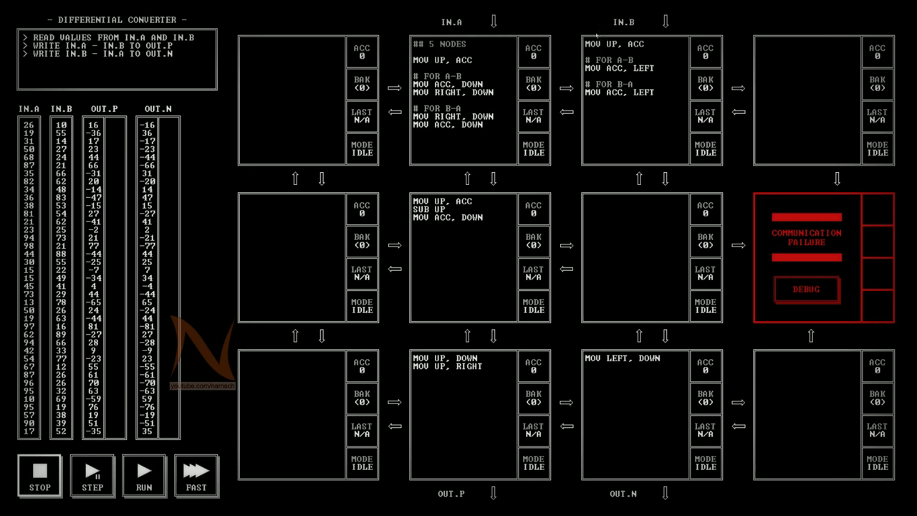
mouse_move(612, 101)
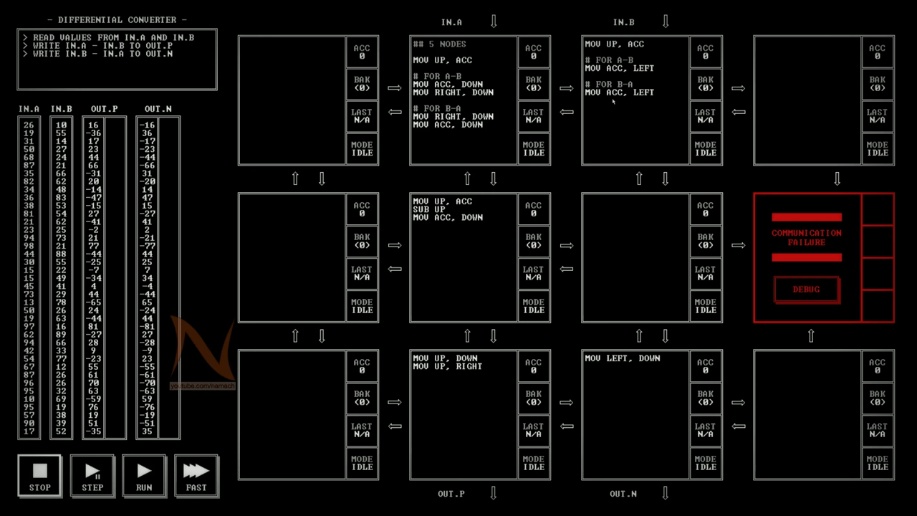
mouse_move(667, 79)
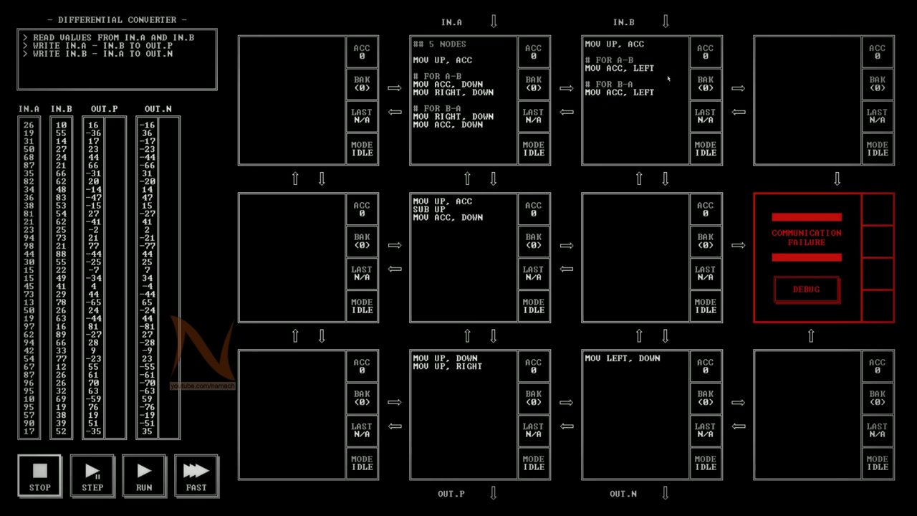
mouse_move(490, 282)
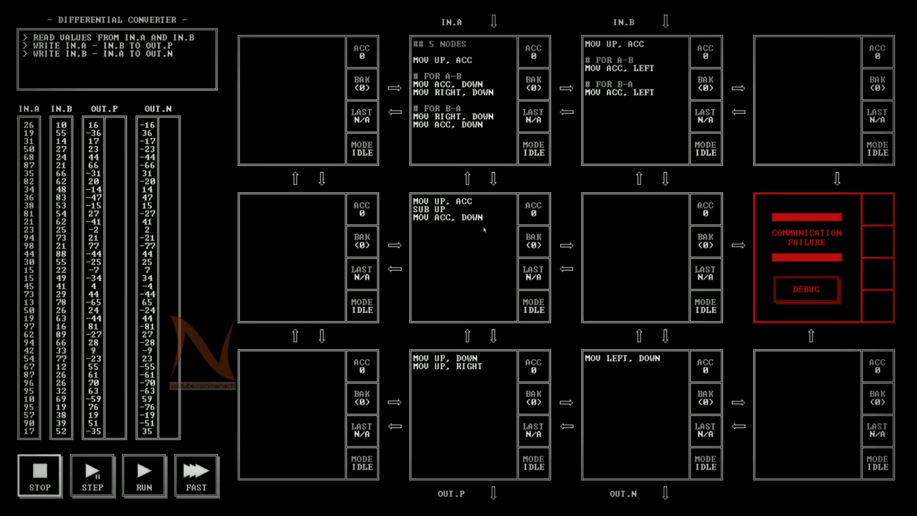
mouse_move(442, 227)
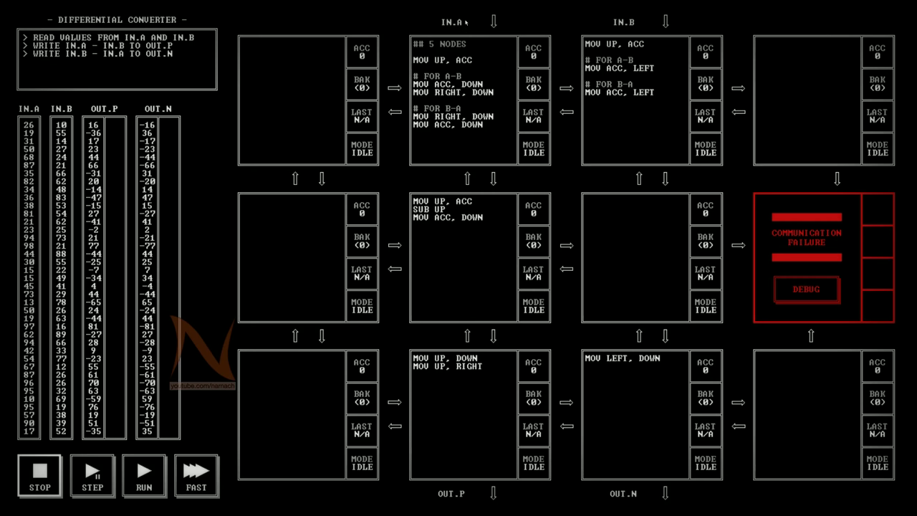
mouse_move(643, 488)
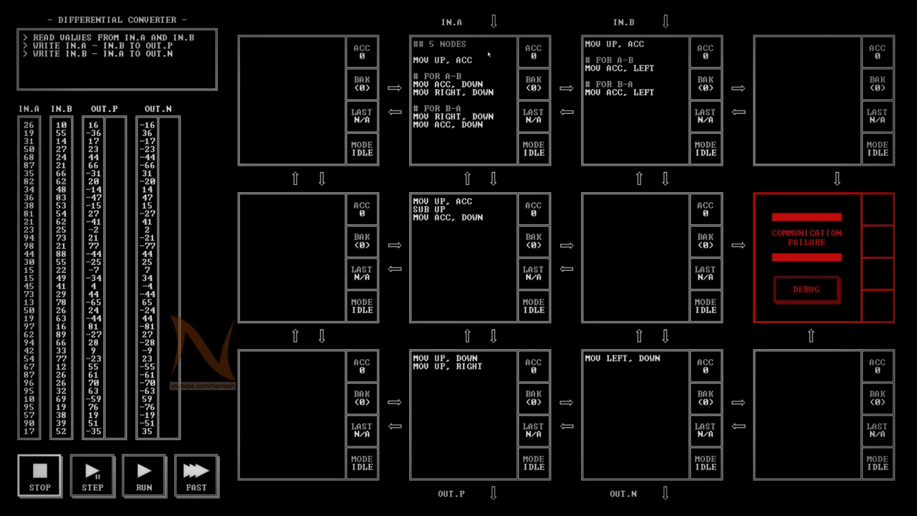
mouse_move(694, 292)
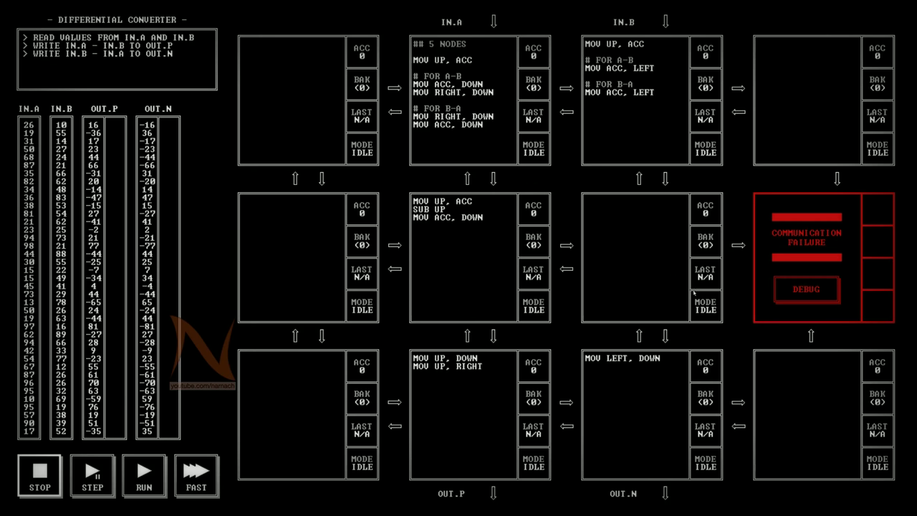
mouse_move(527, 510)
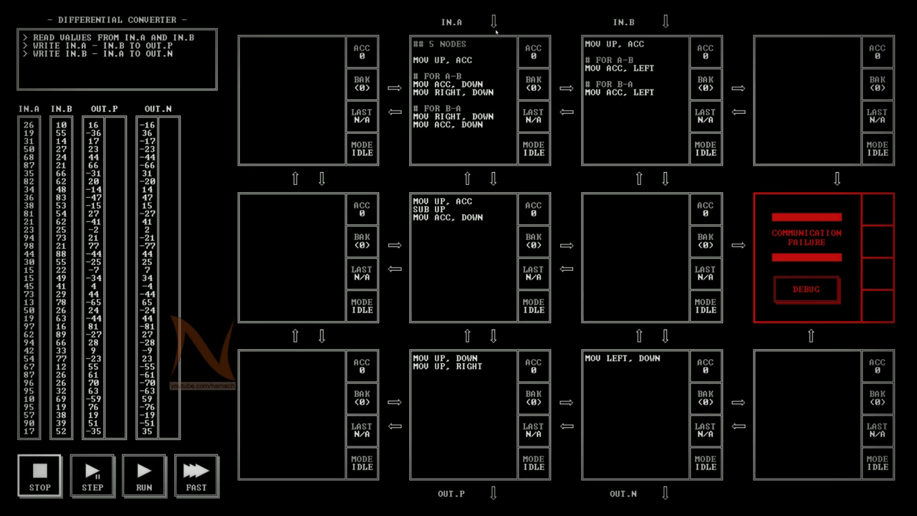
mouse_move(475, 188)
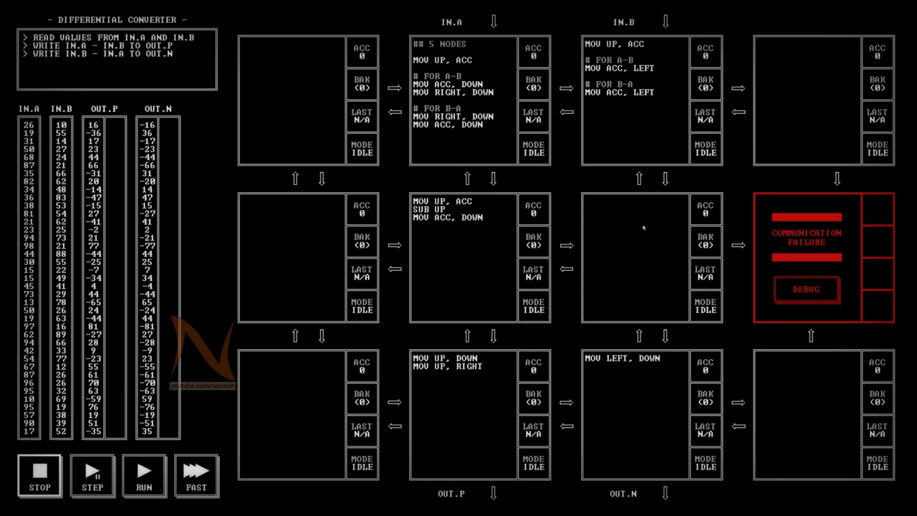
mouse_move(617, 424)
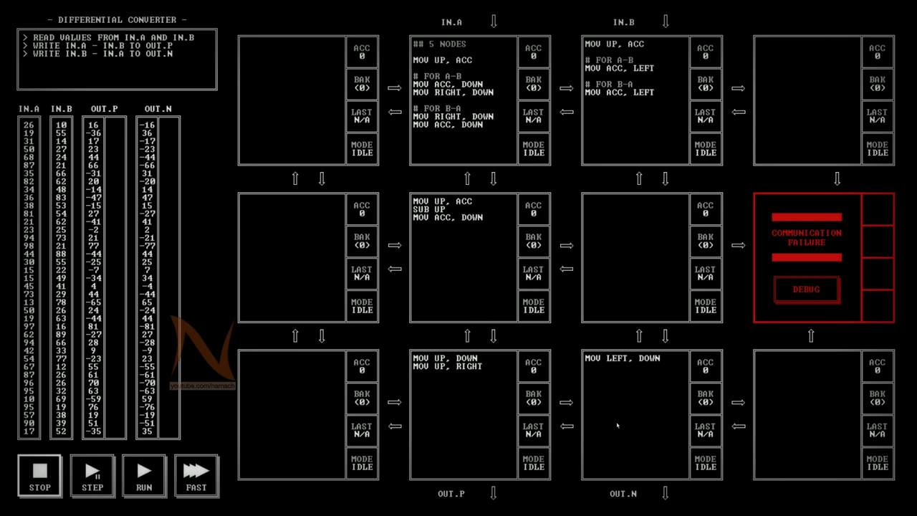
mouse_move(637, 428)
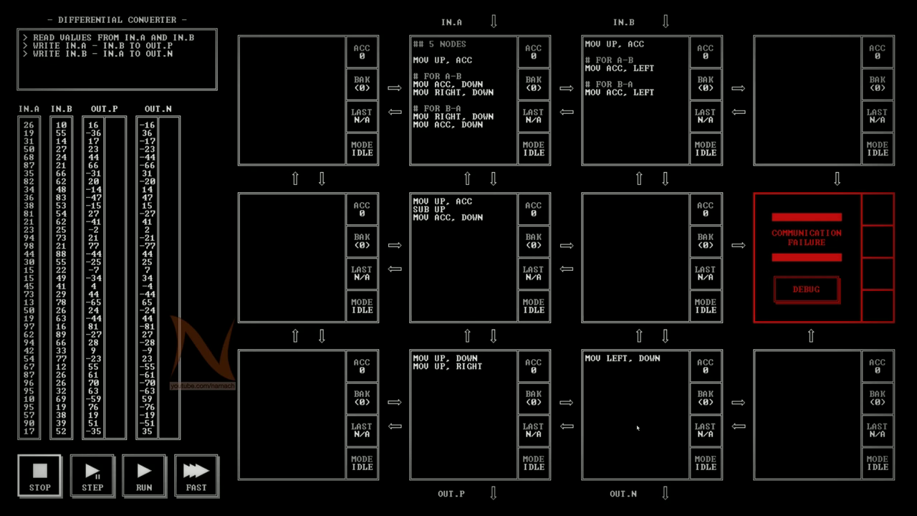
mouse_move(631, 421)
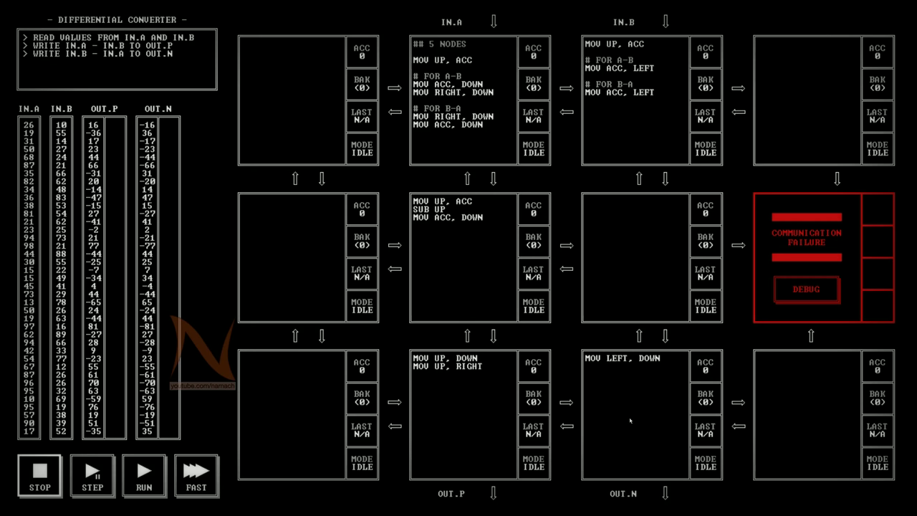
mouse_move(621, 407)
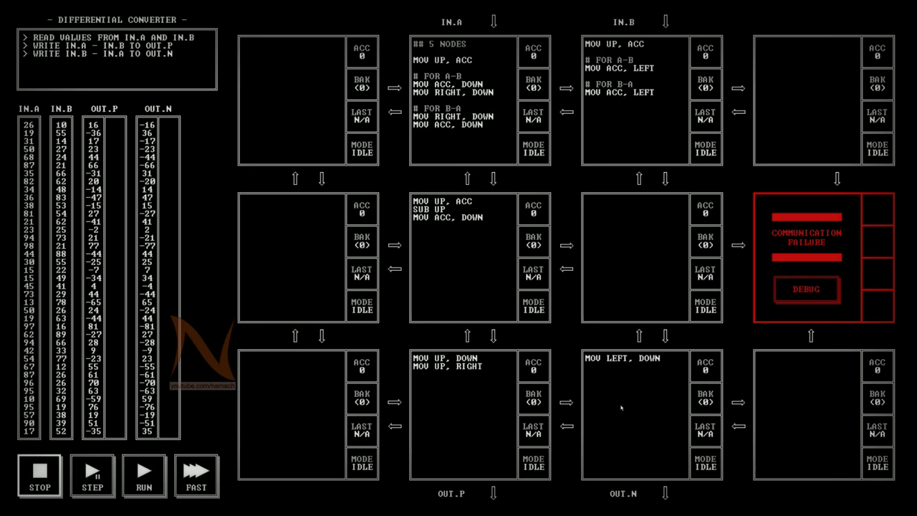
mouse_move(500, 329)
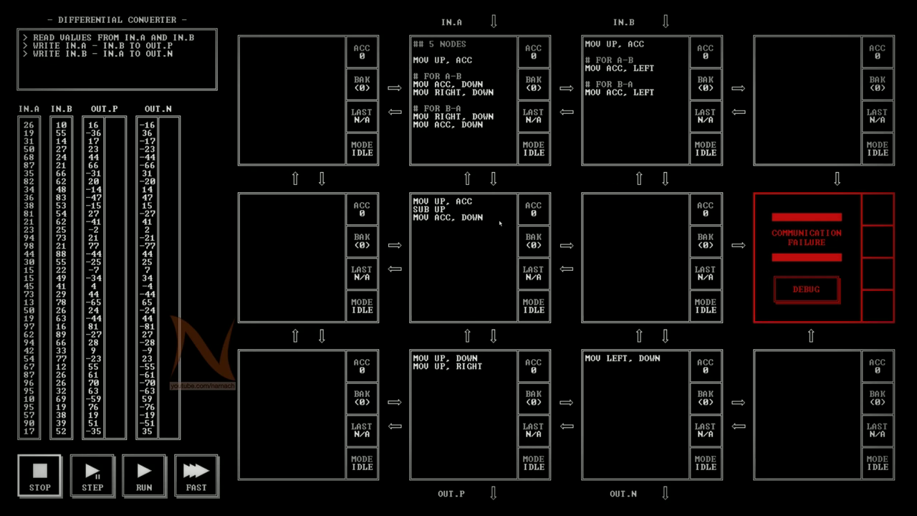
mouse_move(659, 265)
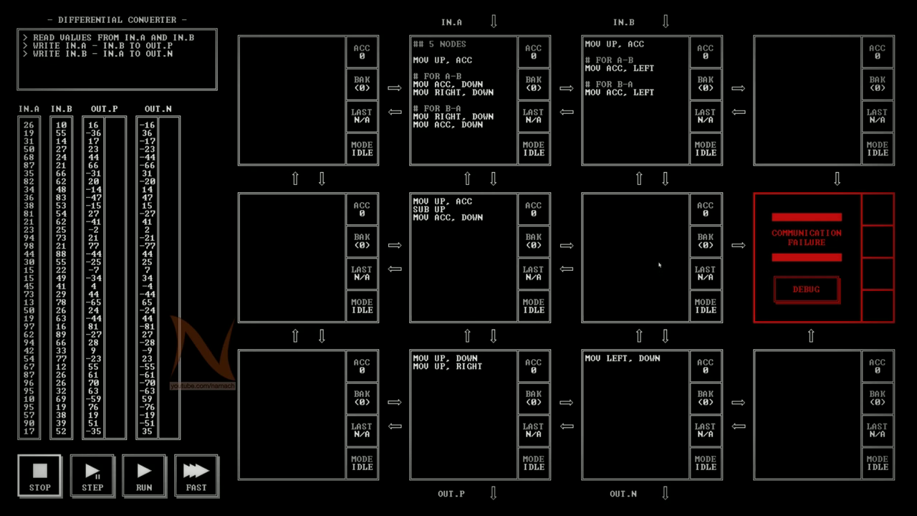
mouse_move(593, 237)
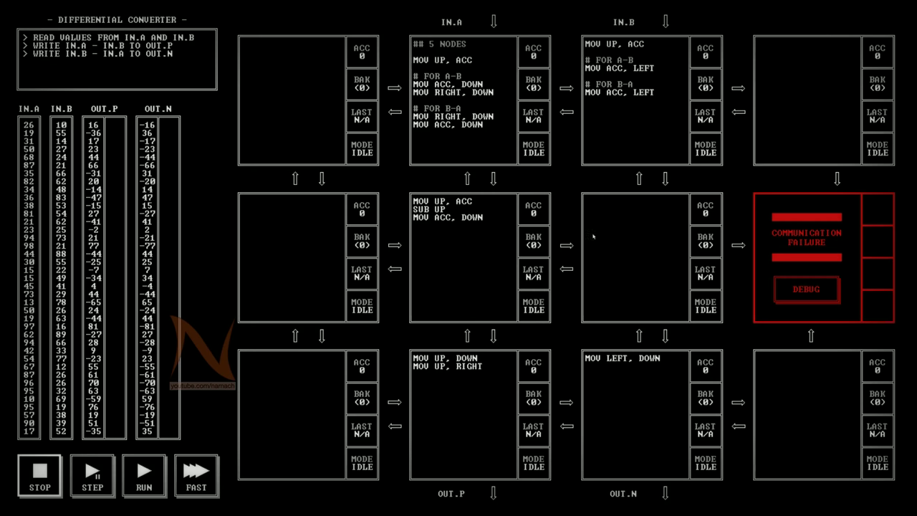
mouse_move(472, 223)
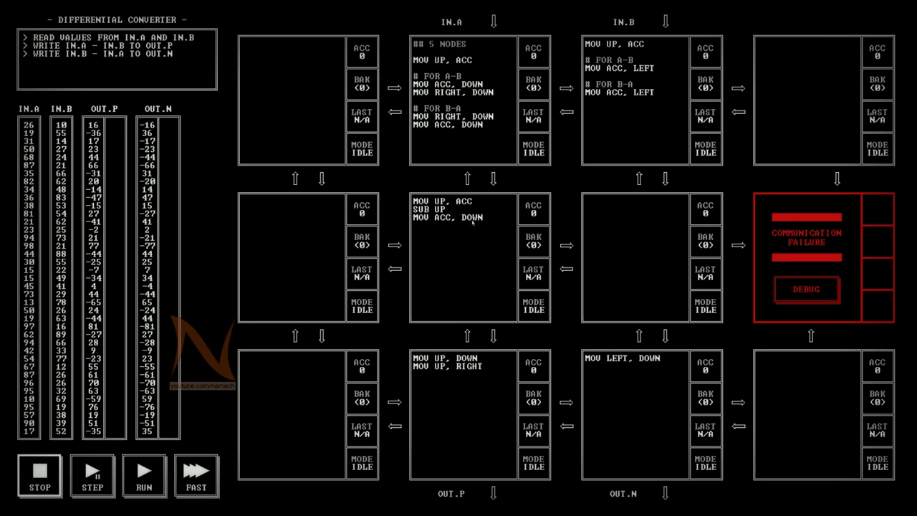
mouse_move(573, 262)
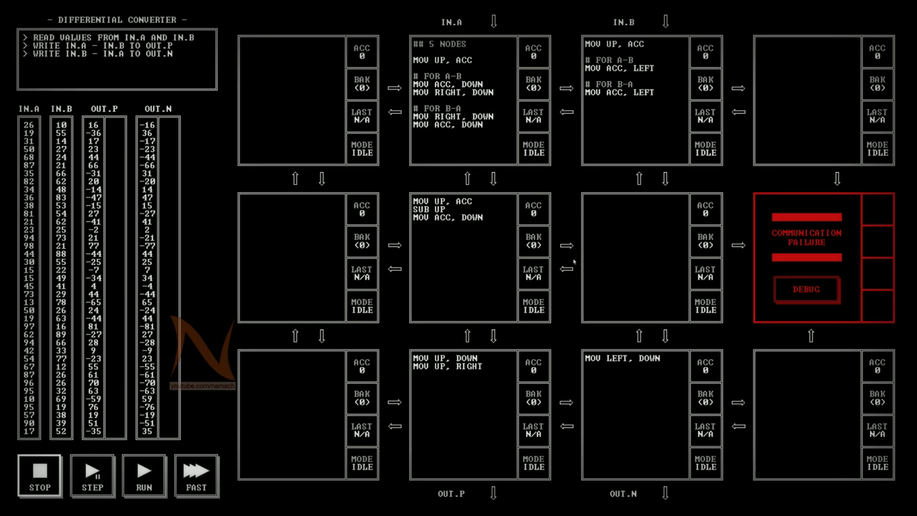
mouse_move(438, 271)
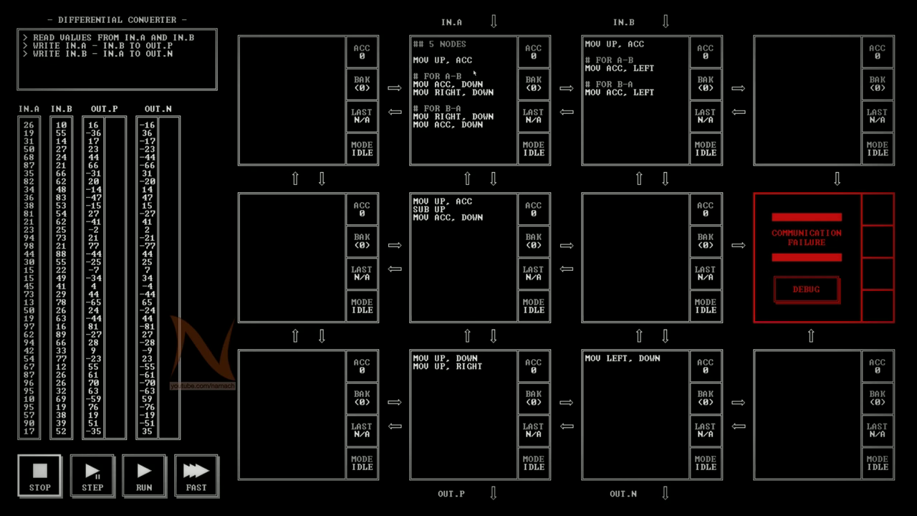
mouse_move(451, 200)
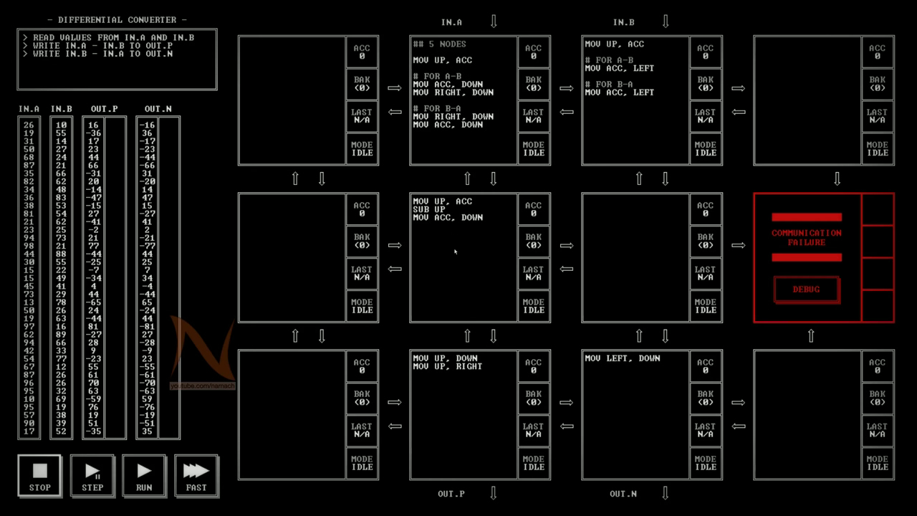
mouse_move(517, 76)
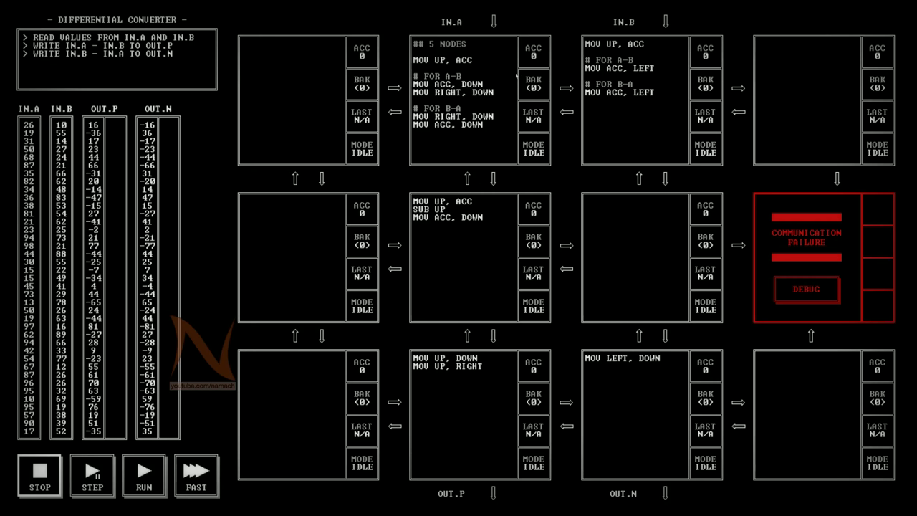
mouse_move(563, 97)
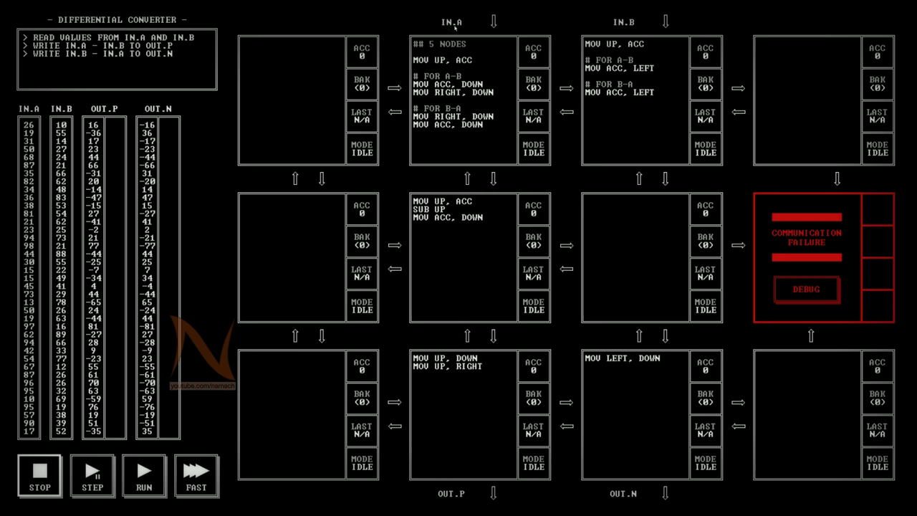
mouse_move(483, 76)
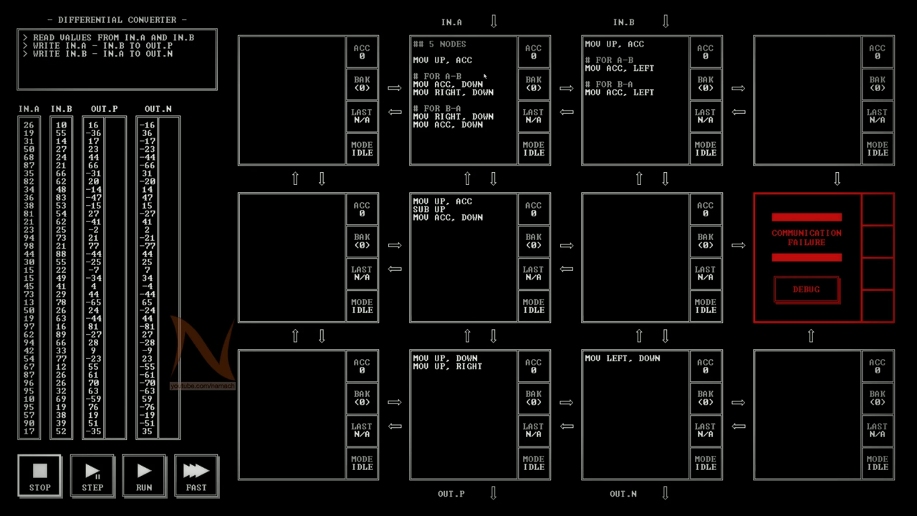
mouse_move(478, 188)
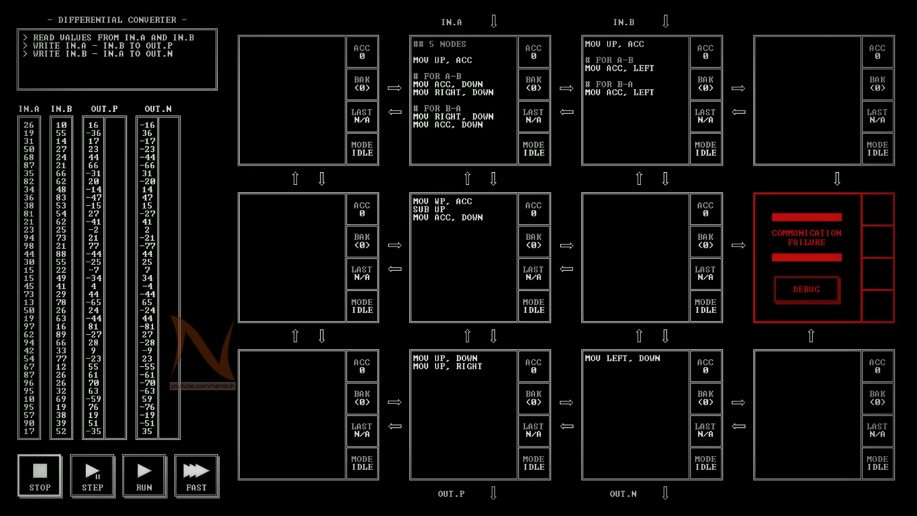
mouse_move(496, 222)
text(U)
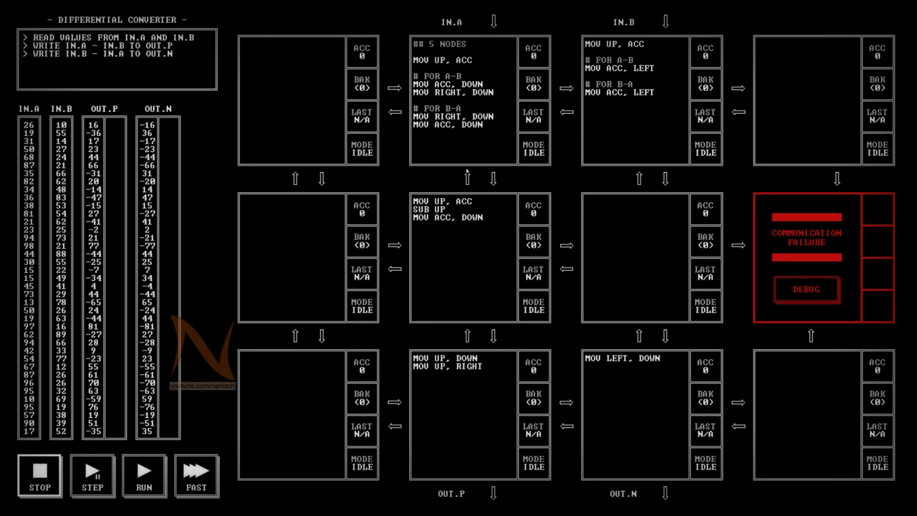
mouse_move(466, 172)
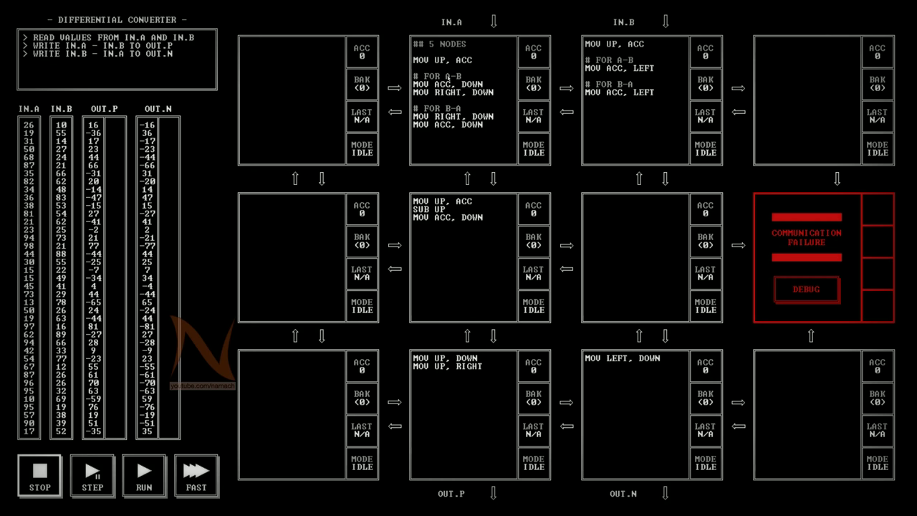
mouse_move(580, 96)
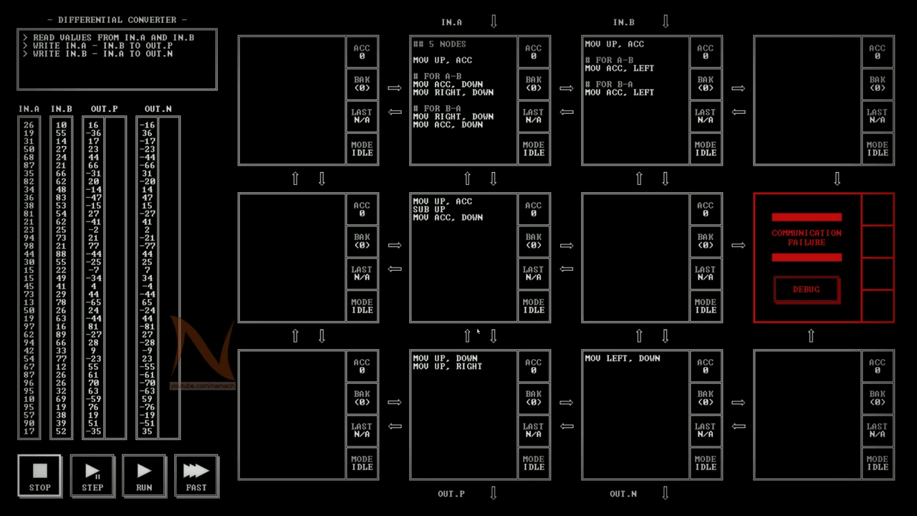
mouse_move(642, 19)
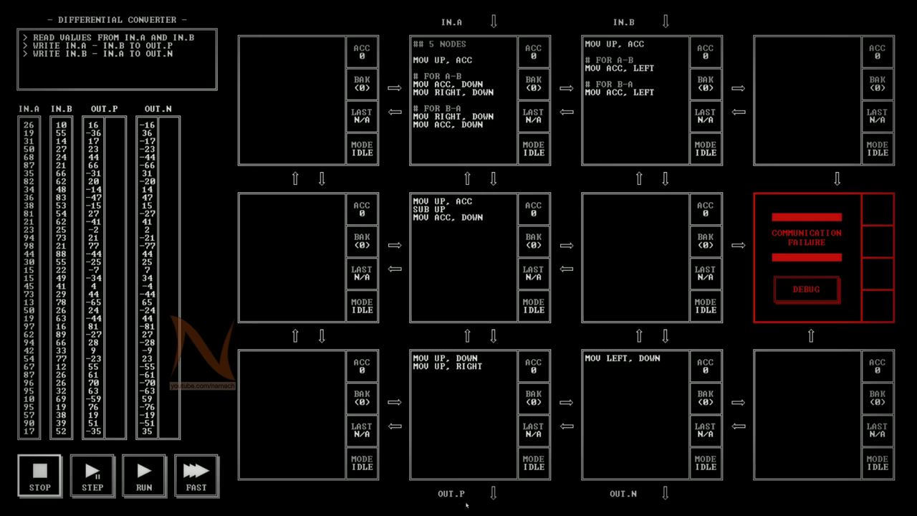
mouse_move(475, 246)
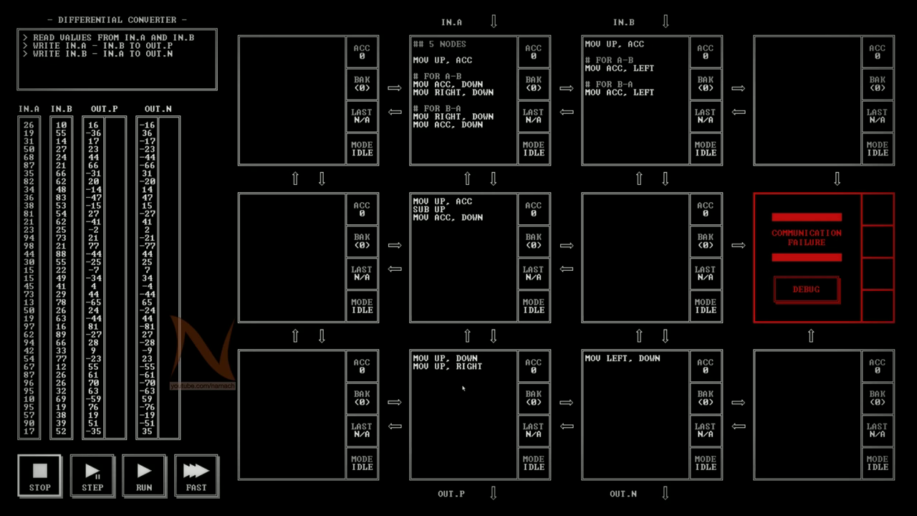
mouse_move(568, 366)
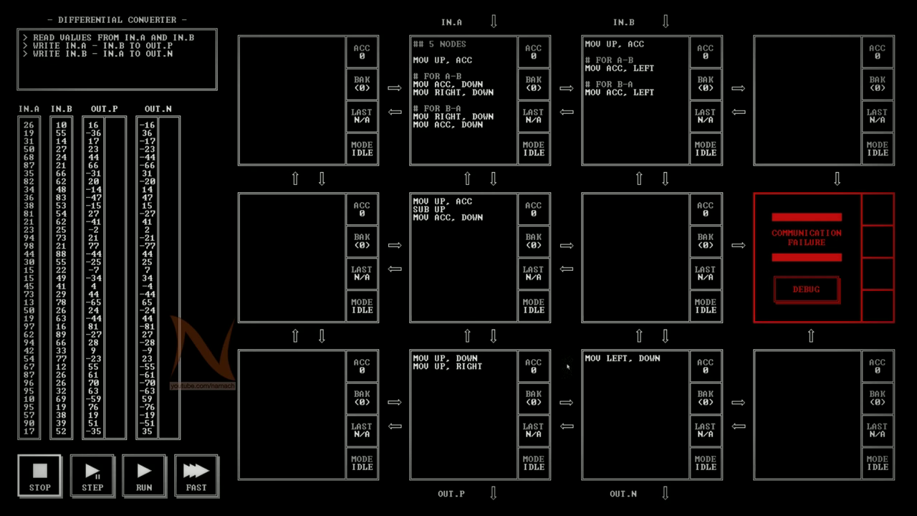
mouse_move(653, 504)
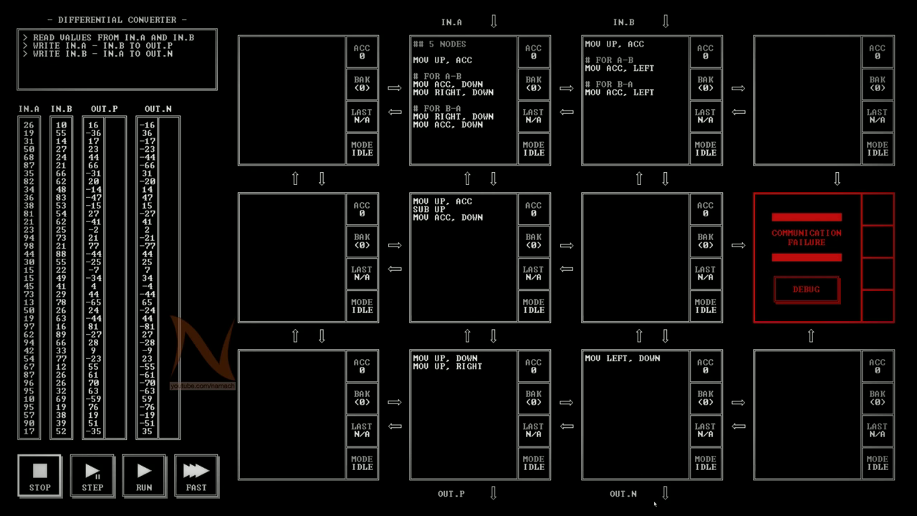
mouse_move(652, 501)
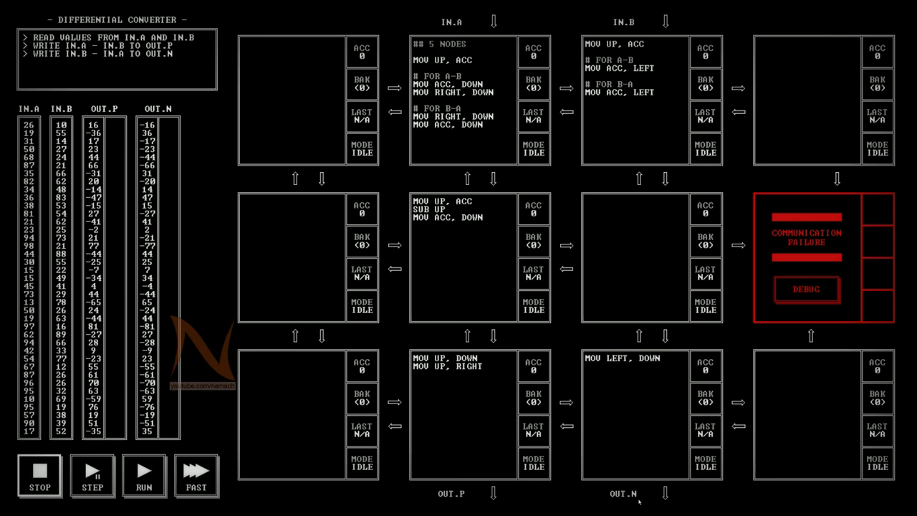
mouse_move(475, 245)
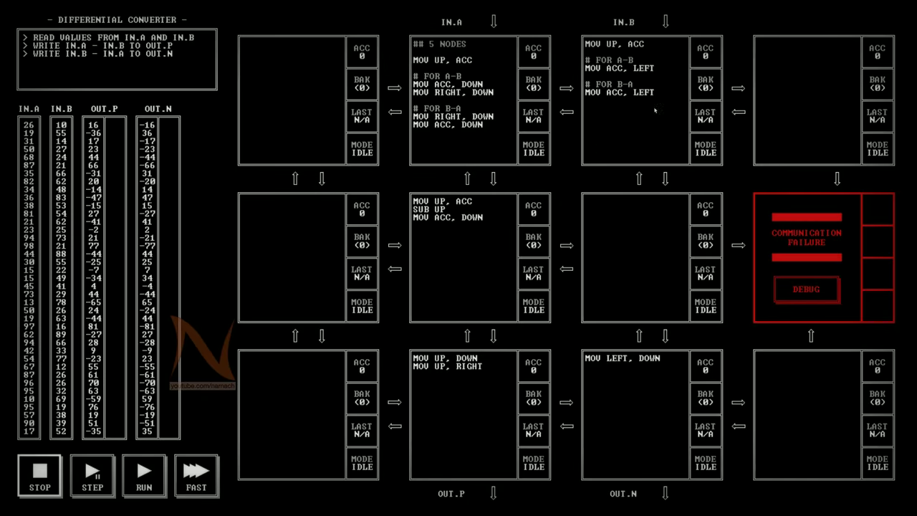
mouse_move(425, 393)
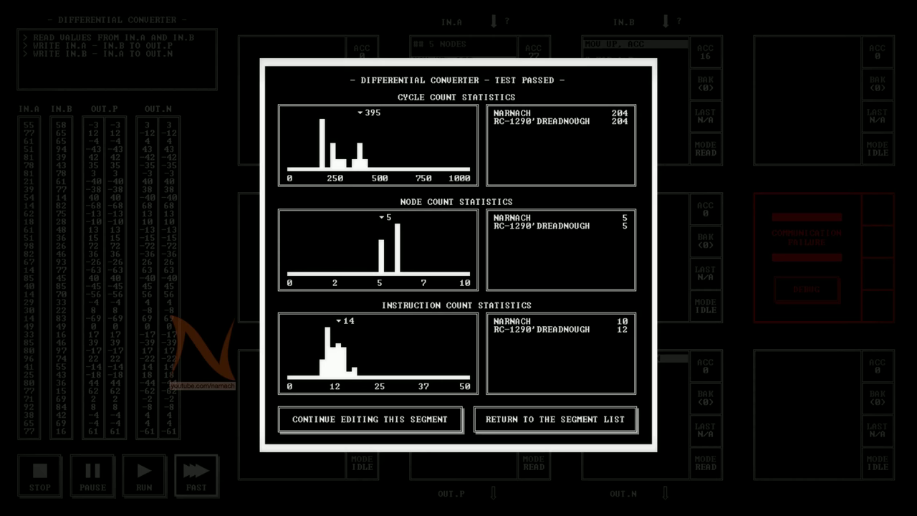
mouse_move(451, 358)
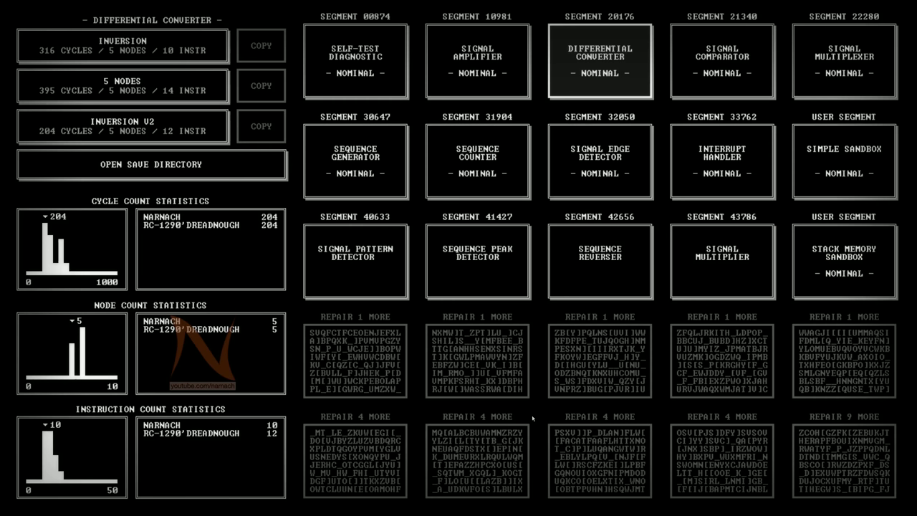
mouse_move(210, 105)
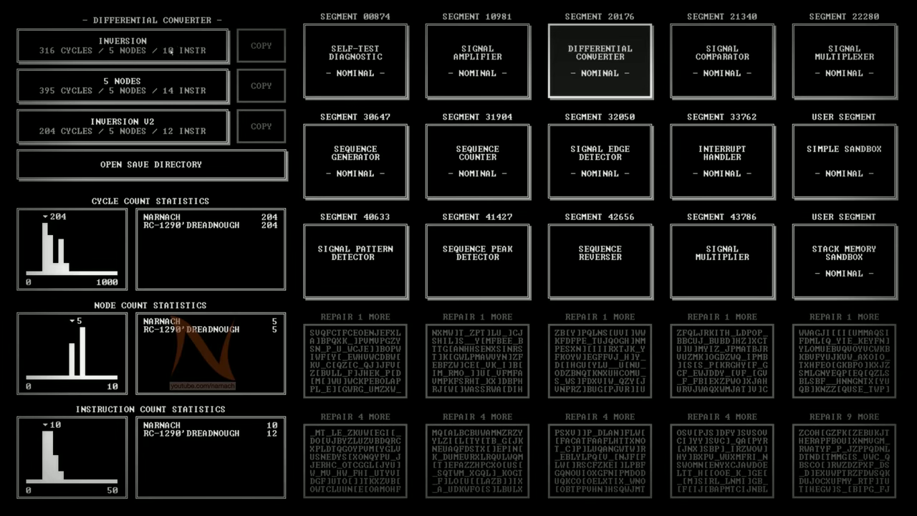
- Open the Differential Converter 'Inversion' solution in the editor
click(600, 61)
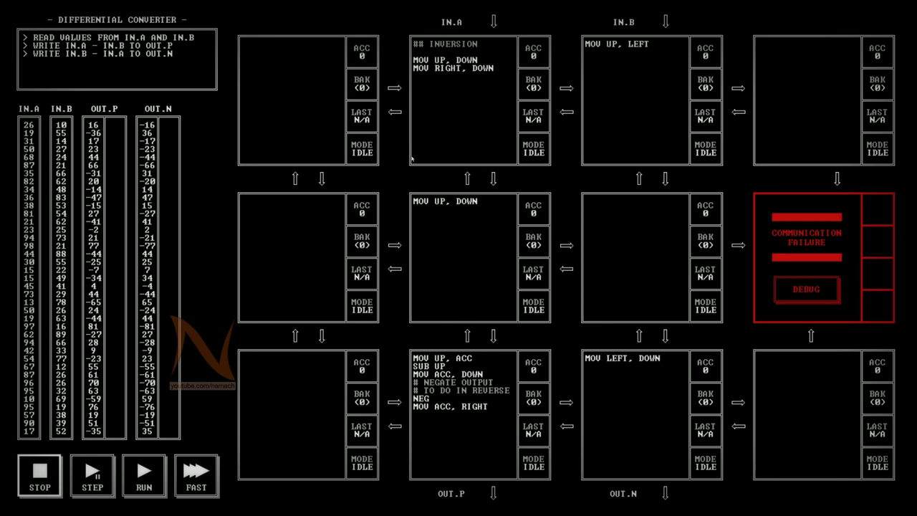
mouse_move(442, 148)
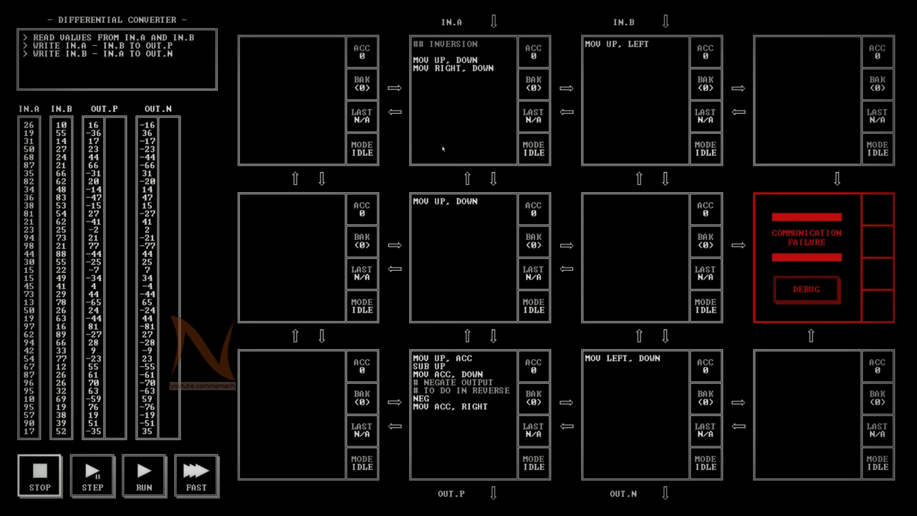
mouse_move(451, 138)
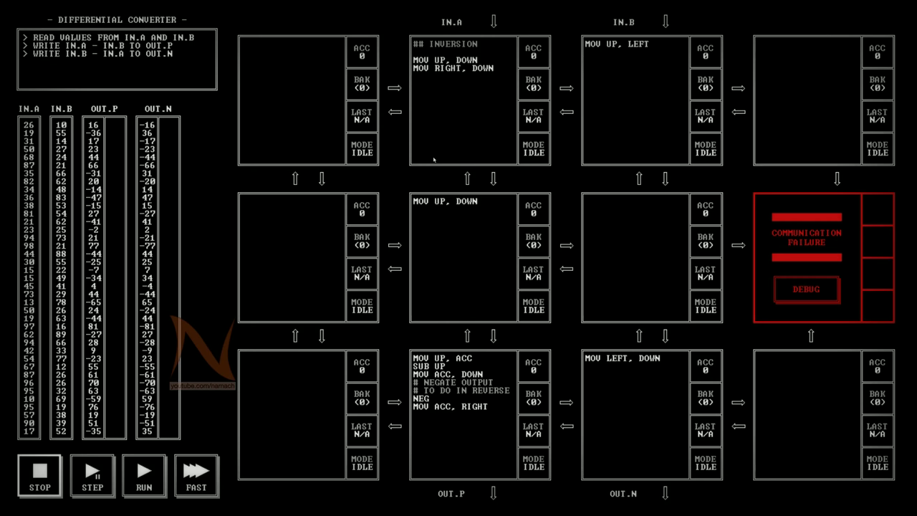
mouse_move(465, 142)
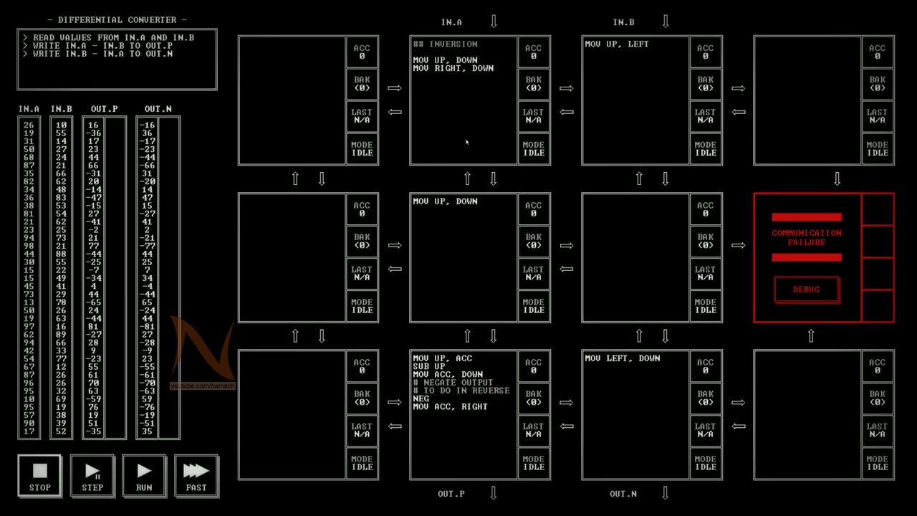
mouse_move(522, 389)
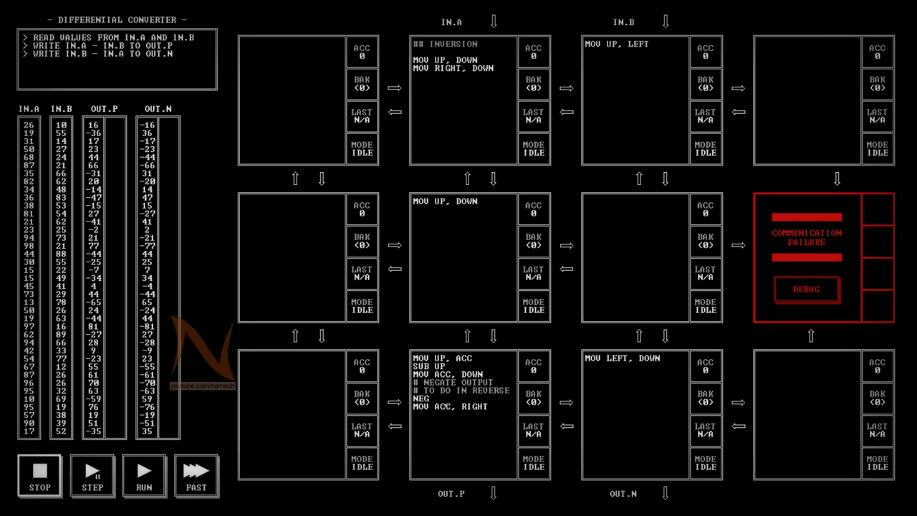
mouse_move(472, 89)
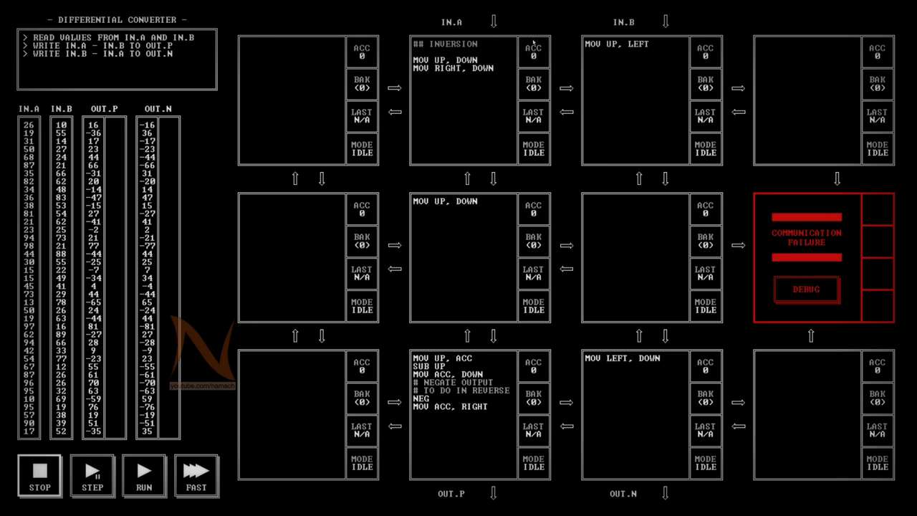
mouse_move(597, 70)
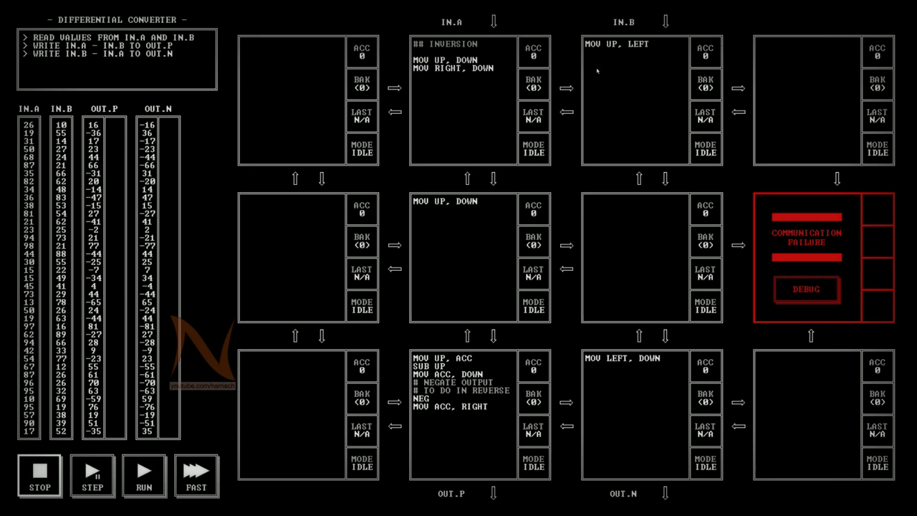
mouse_move(488, 84)
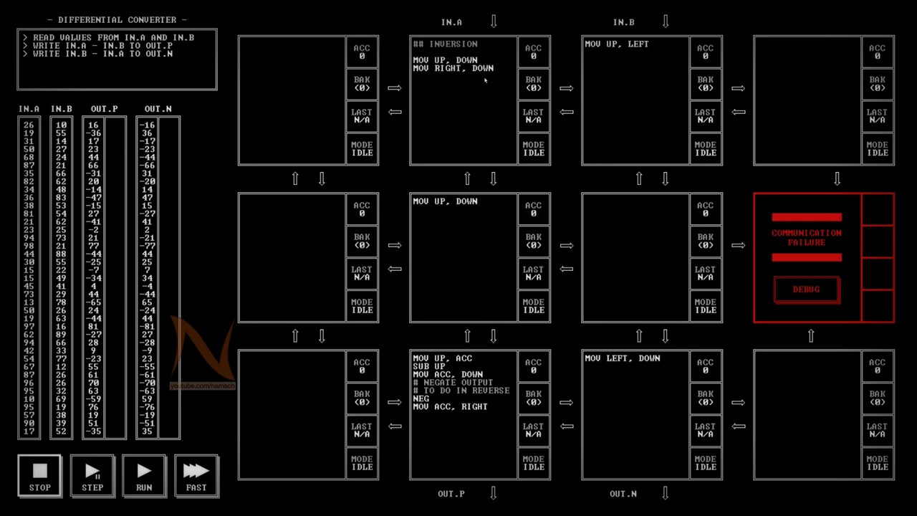
mouse_move(481, 105)
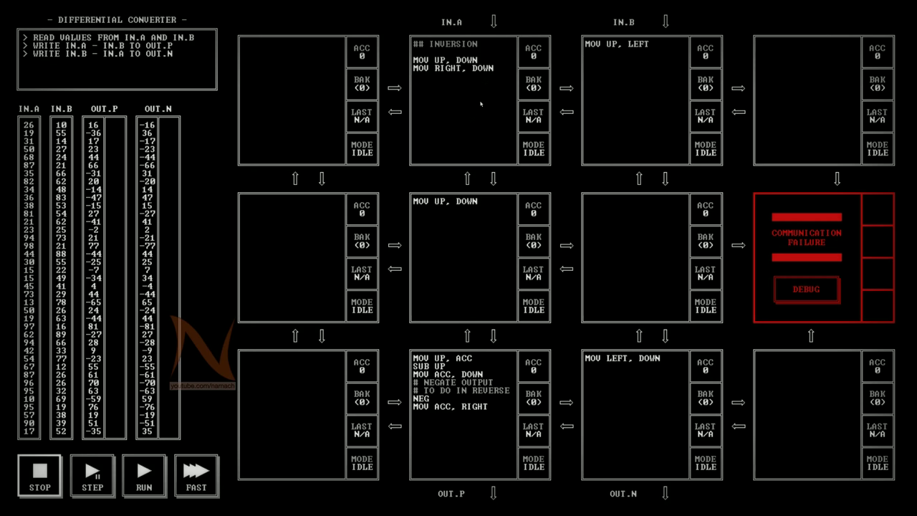
mouse_move(474, 187)
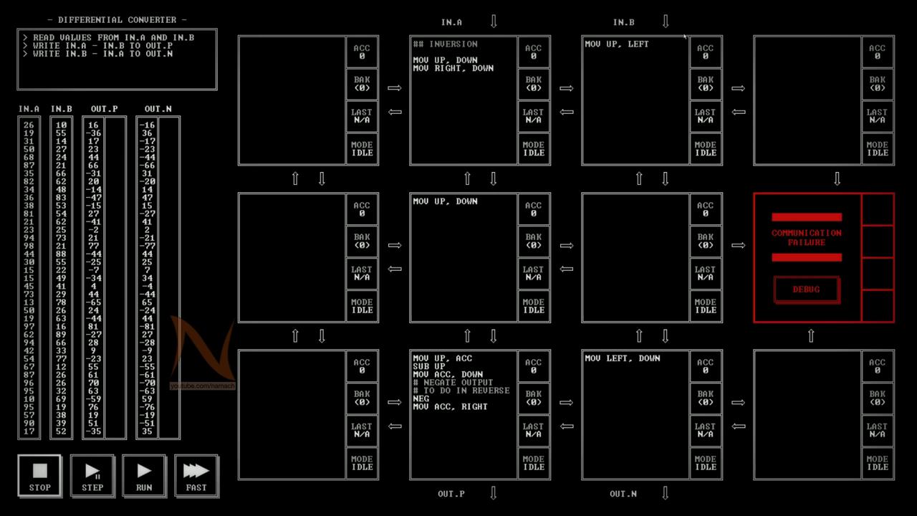
mouse_move(480, 105)
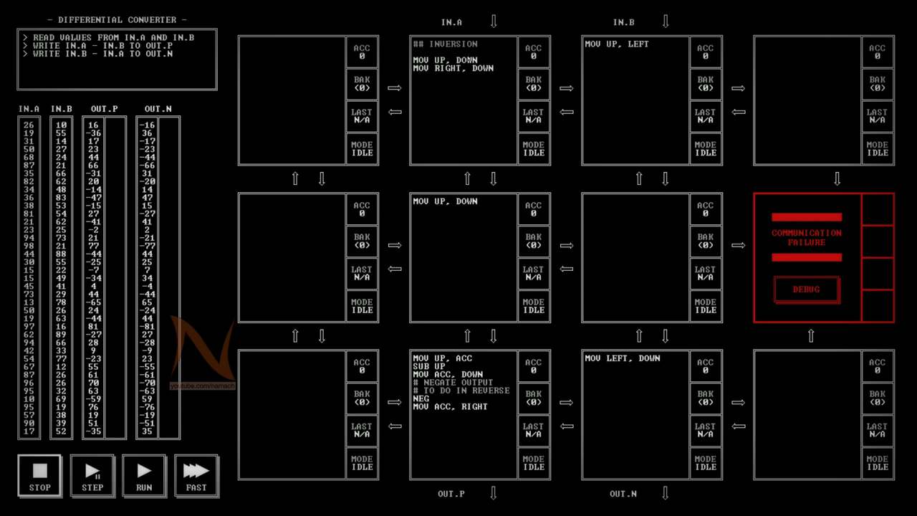
mouse_move(469, 123)
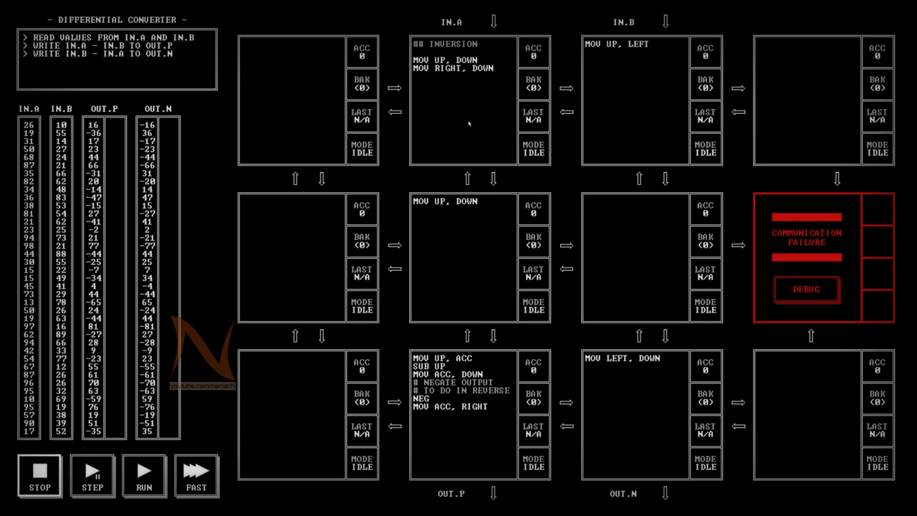
mouse_move(496, 54)
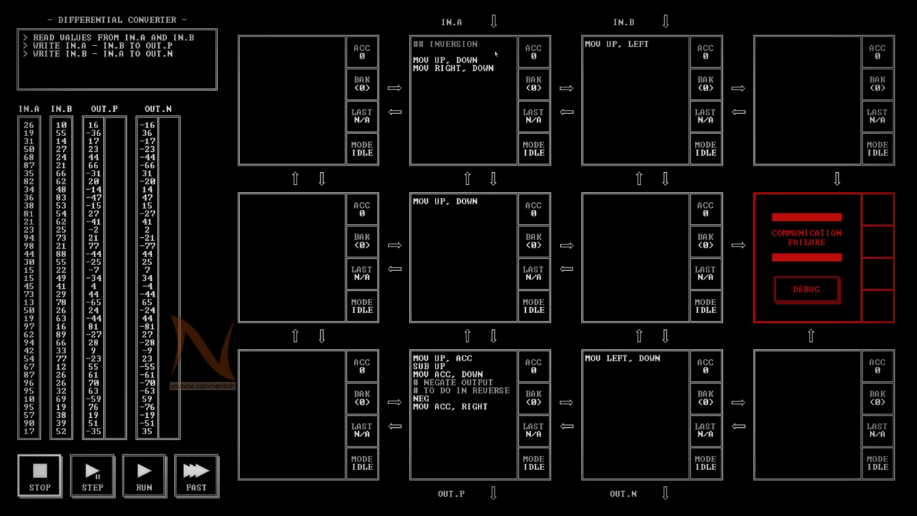
mouse_move(726, 65)
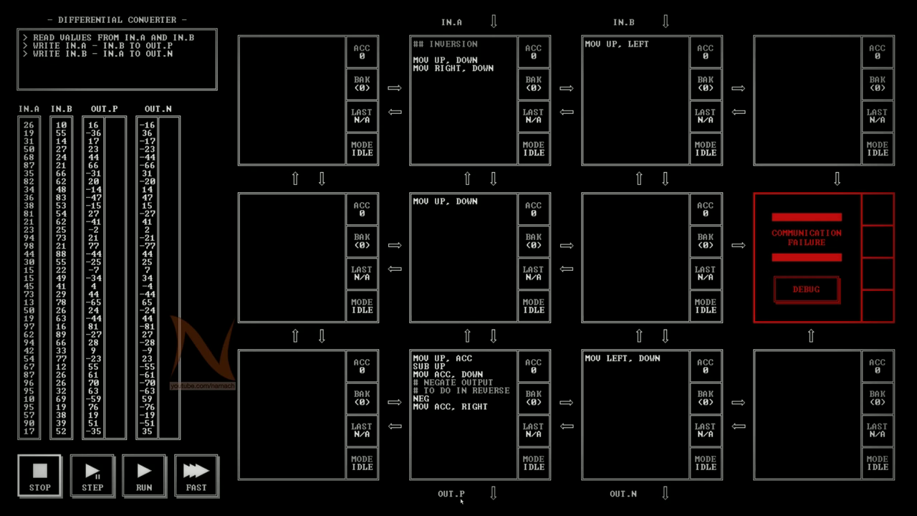
mouse_move(96, 120)
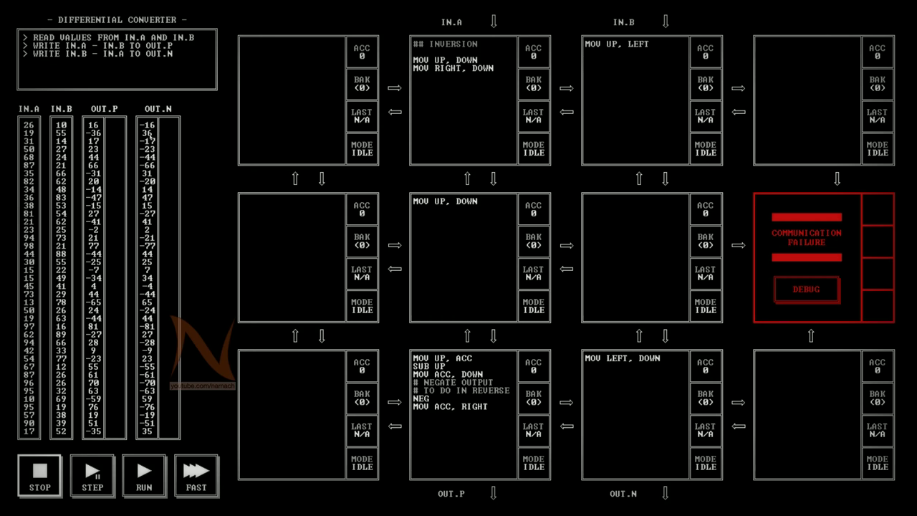
mouse_move(133, 250)
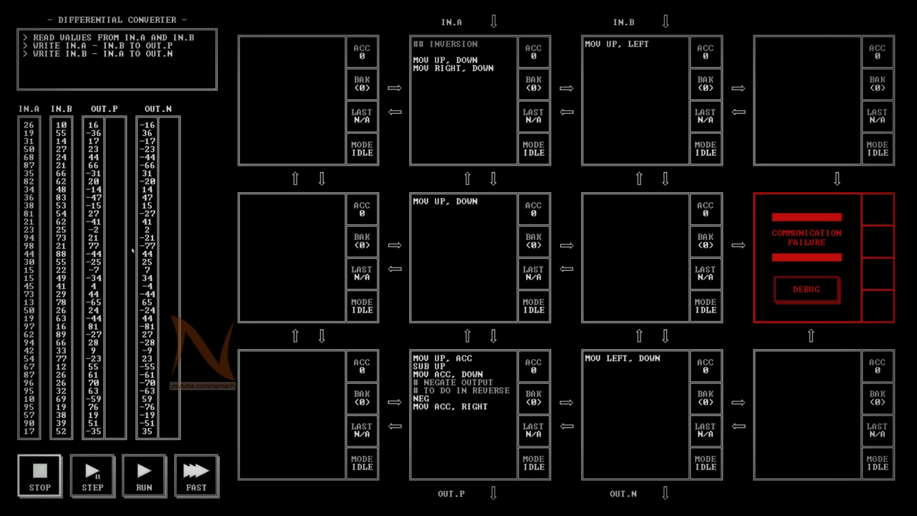
mouse_move(106, 142)
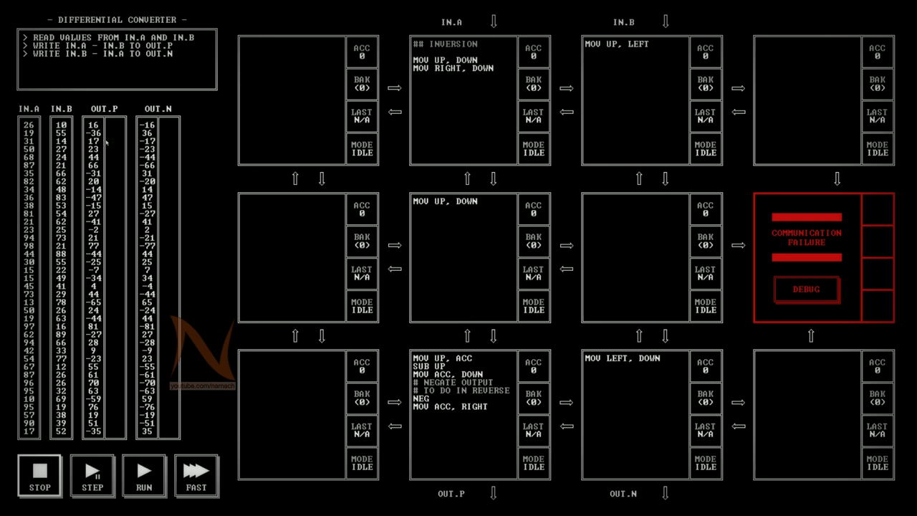
mouse_move(21, 99)
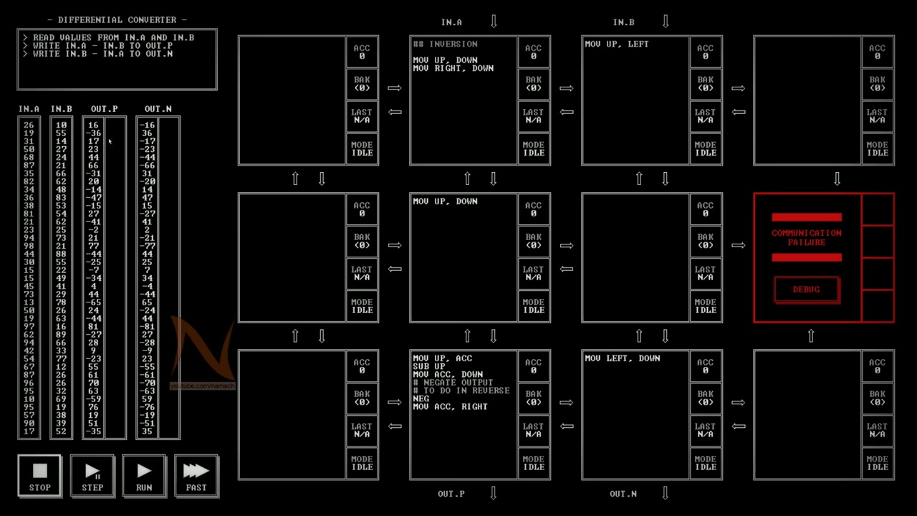
mouse_move(114, 376)
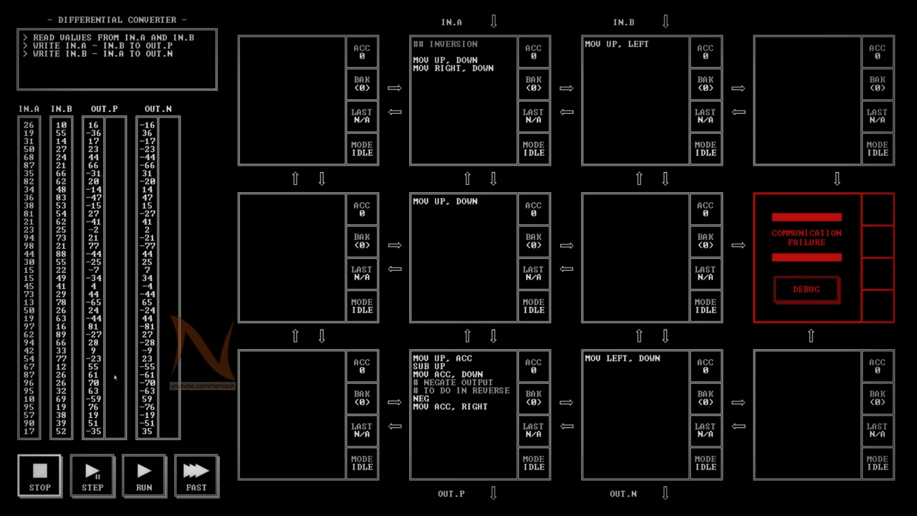
mouse_move(120, 374)
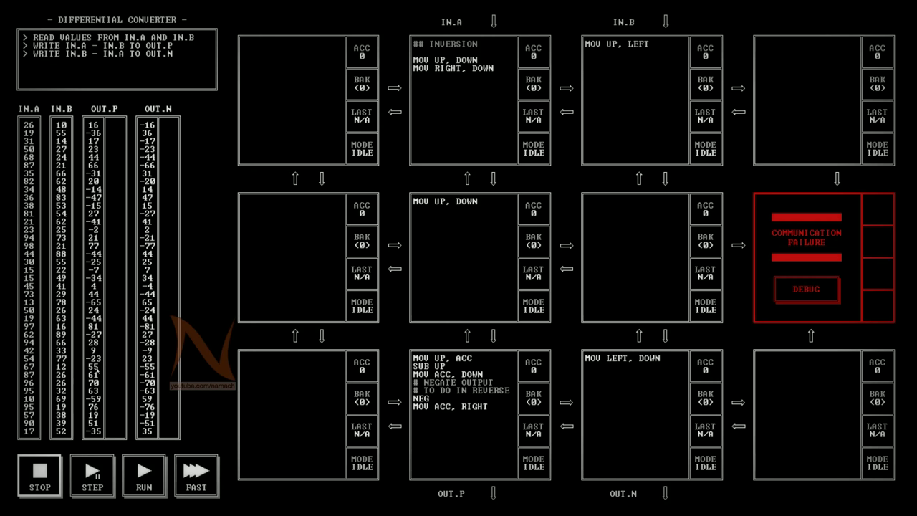
mouse_move(471, 401)
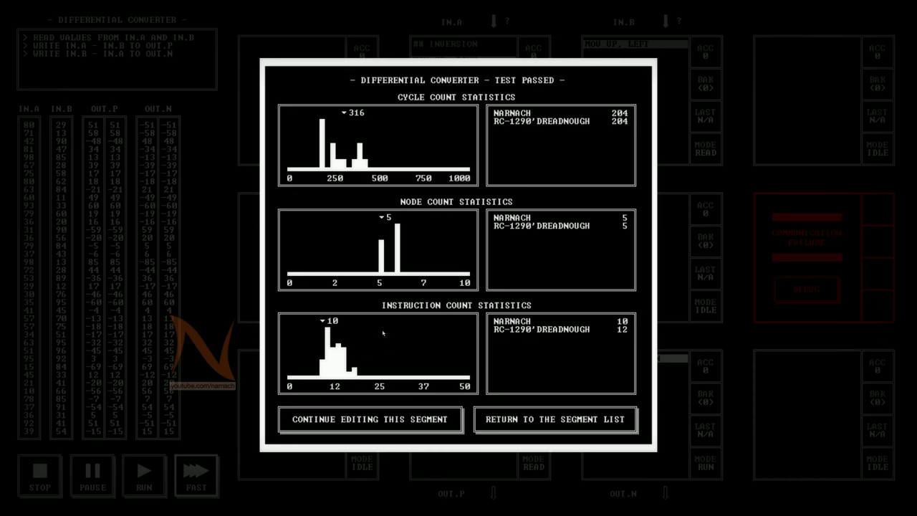
mouse_move(342, 115)
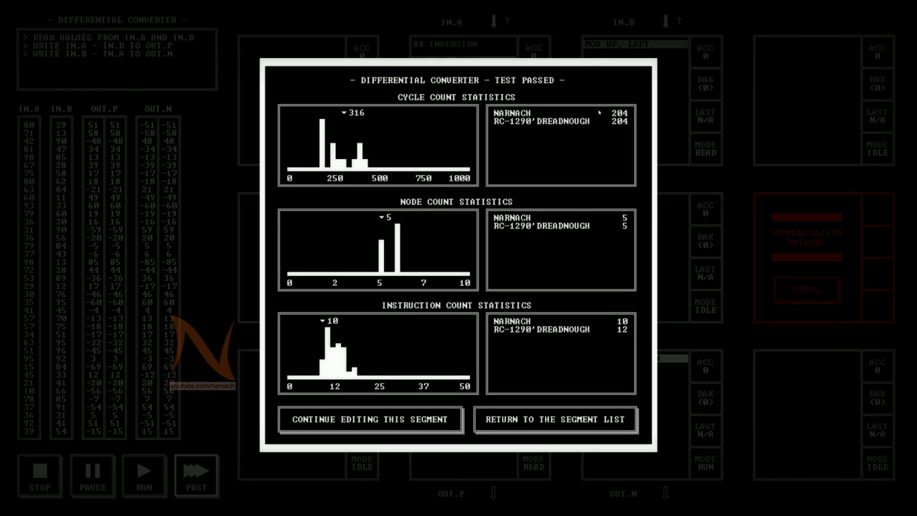
mouse_move(320, 331)
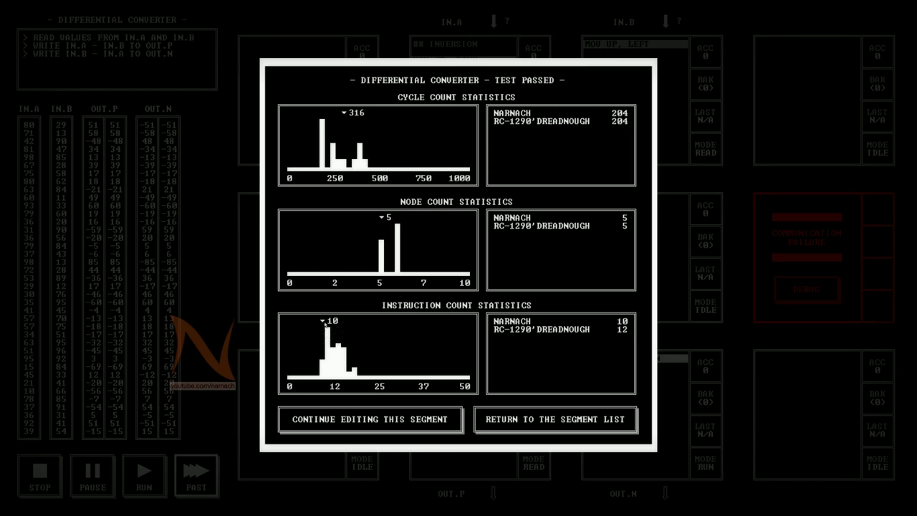
mouse_move(323, 368)
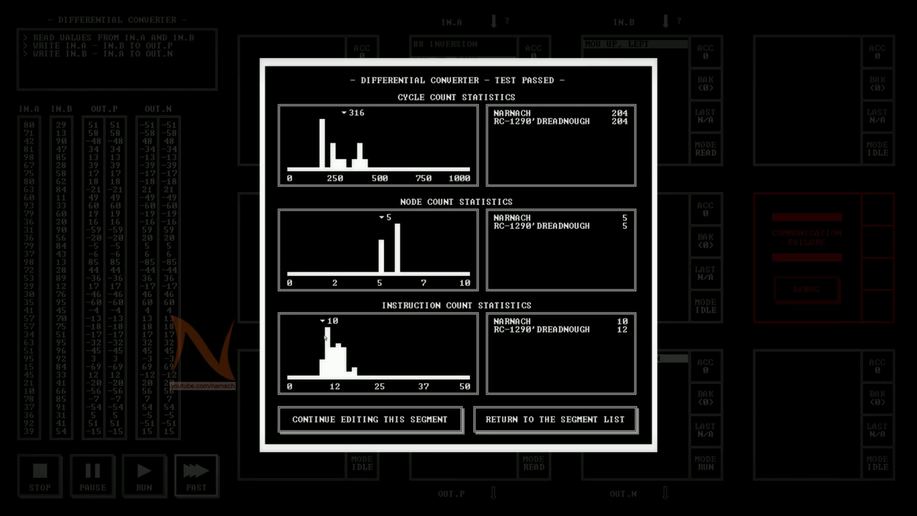
- Leave the passed test results, Inversion recorded at 316 cycles, 5 nodes, 10 instructions
click(555, 419)
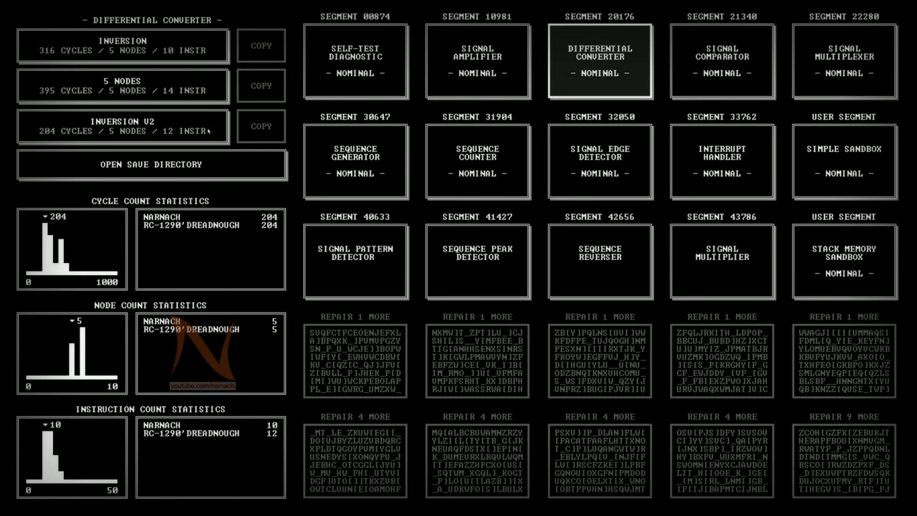
mouse_move(208, 130)
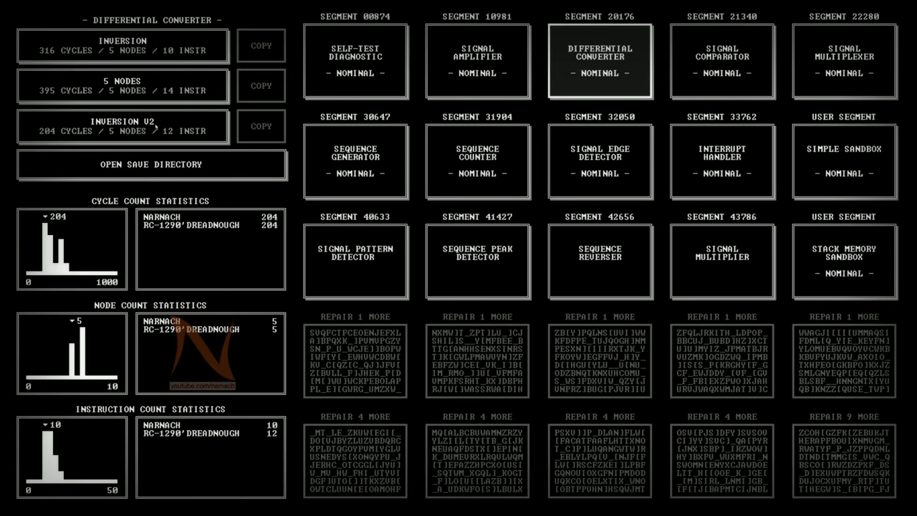
- Open the Differential Converter 'Inversion V2' solution in the editor
click(599, 61)
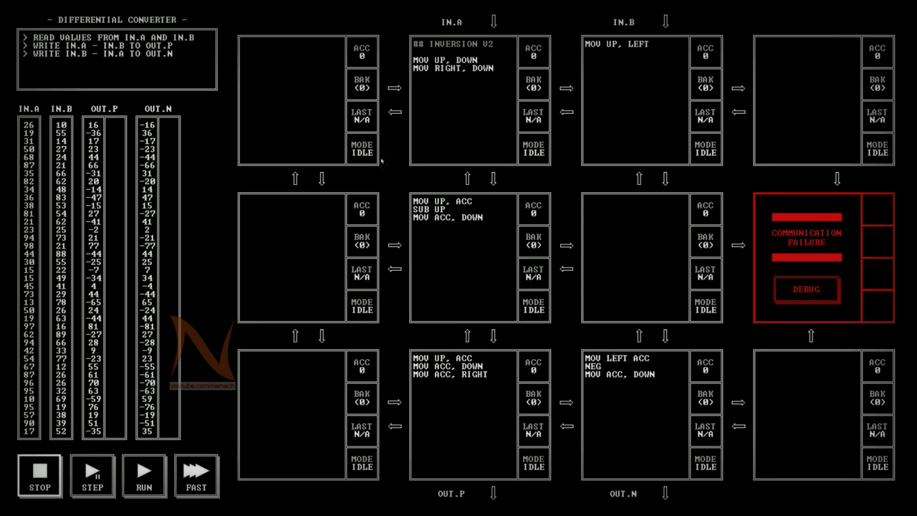
mouse_move(503, 394)
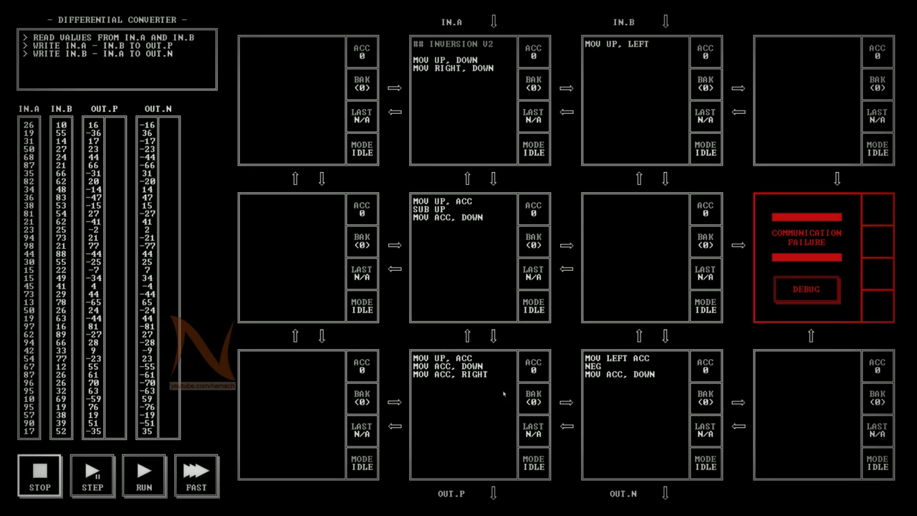
mouse_move(442, 411)
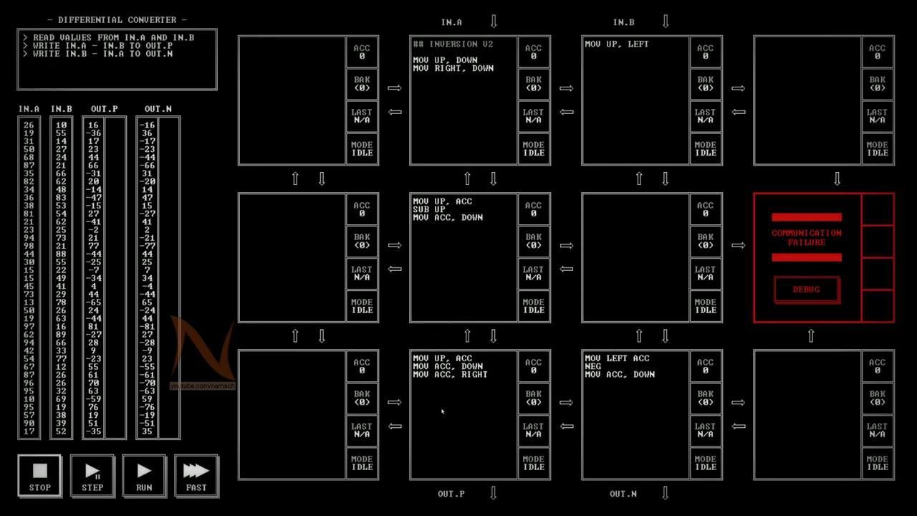
mouse_move(450, 375)
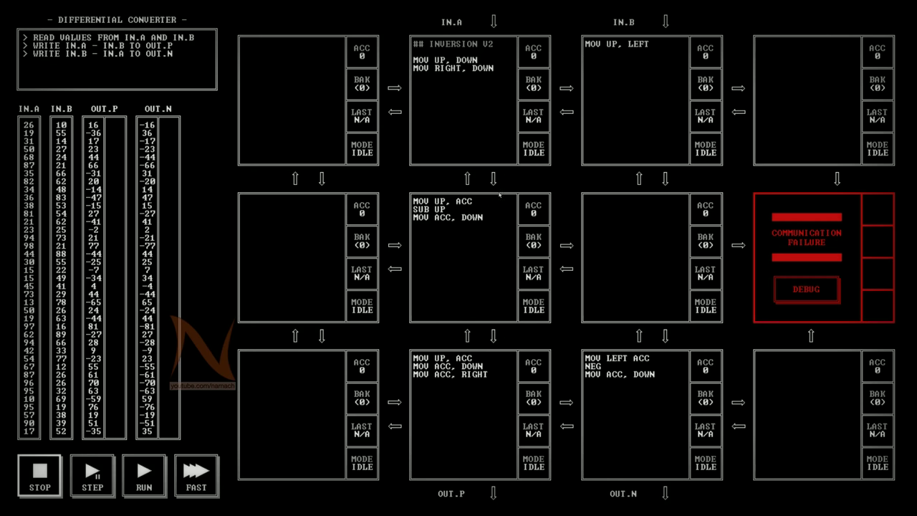
mouse_move(474, 382)
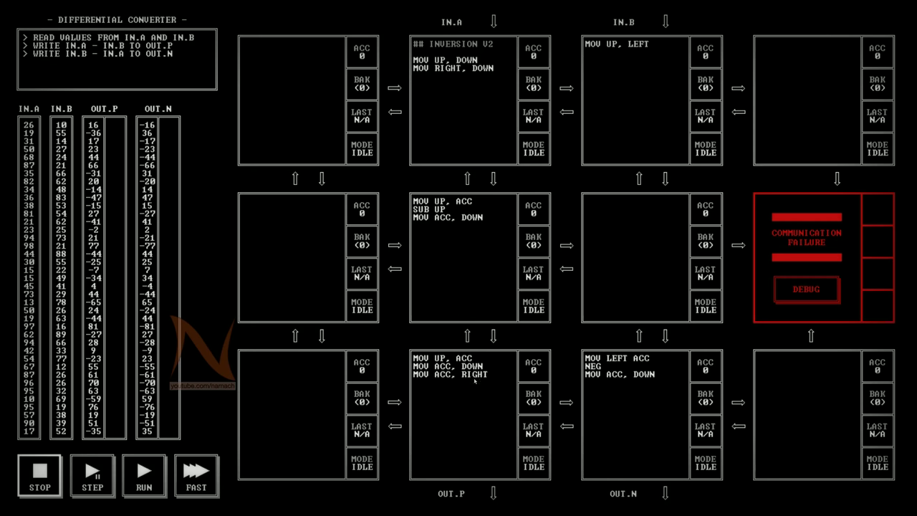
mouse_move(475, 428)
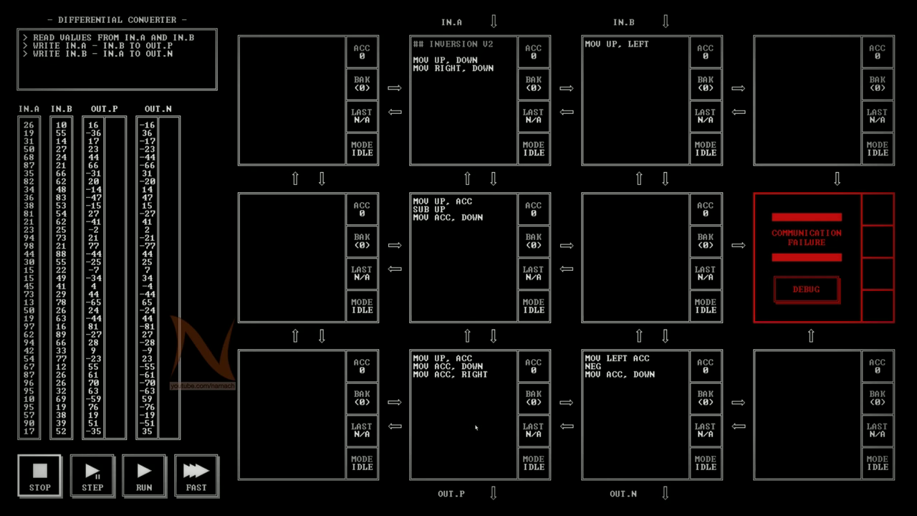
mouse_move(681, 39)
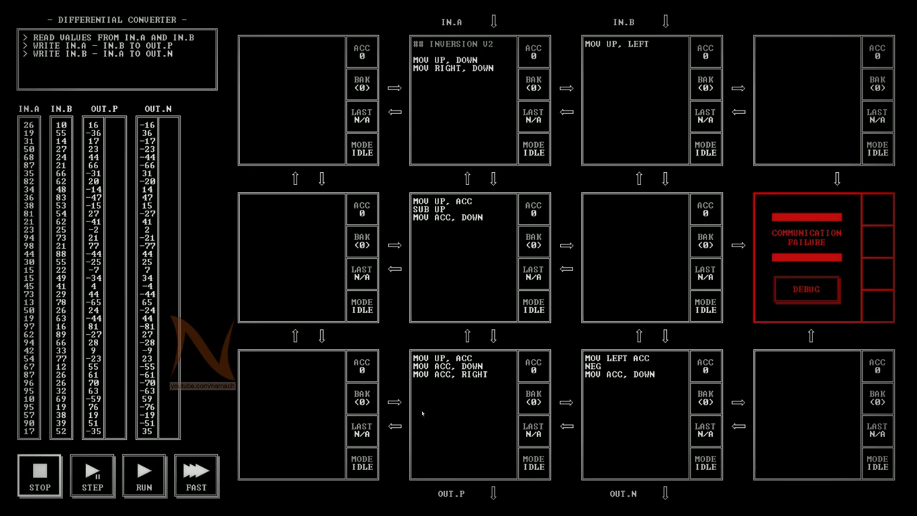
mouse_move(483, 389)
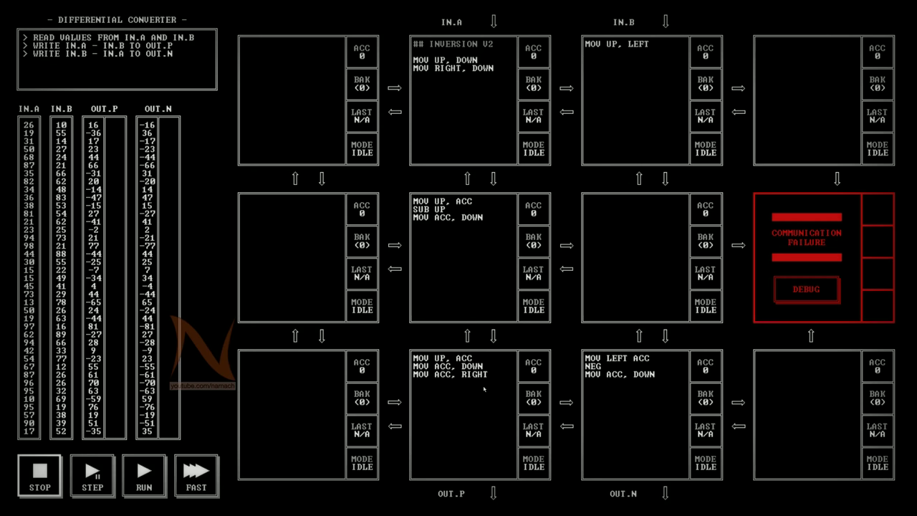
mouse_move(459, 416)
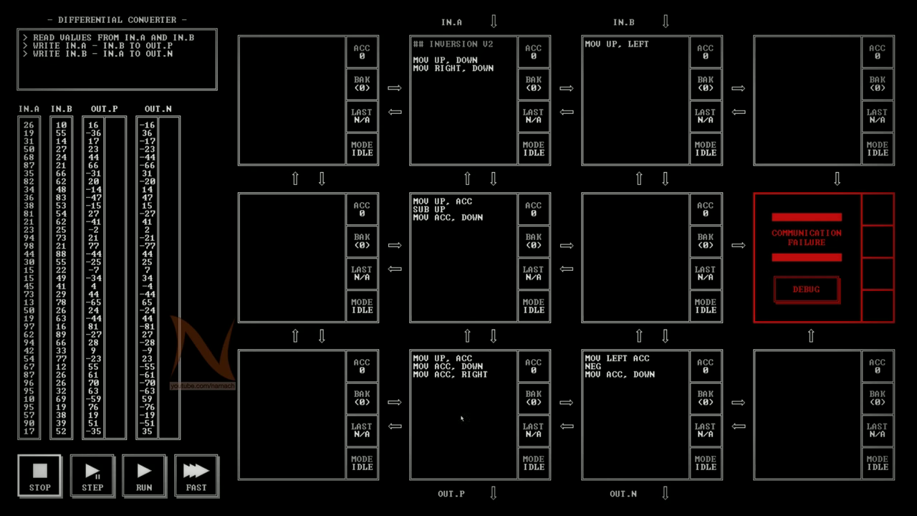
mouse_move(624, 379)
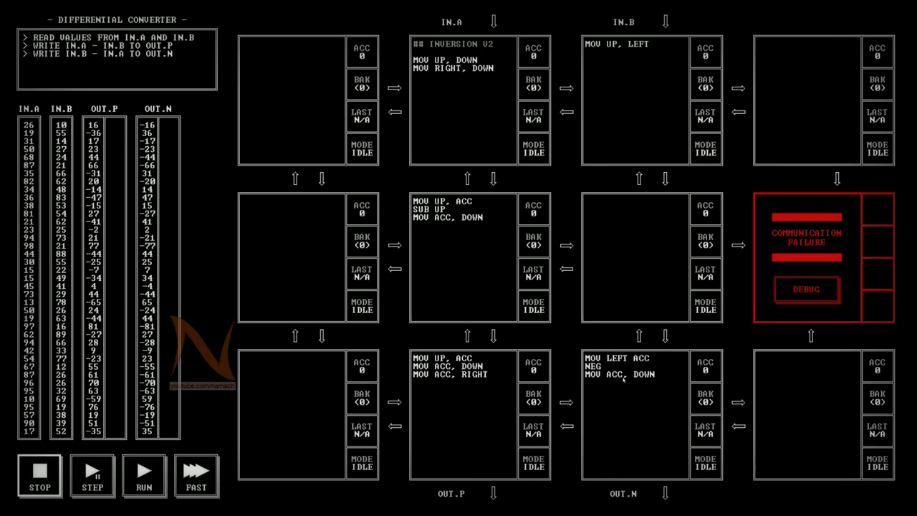
mouse_move(463, 387)
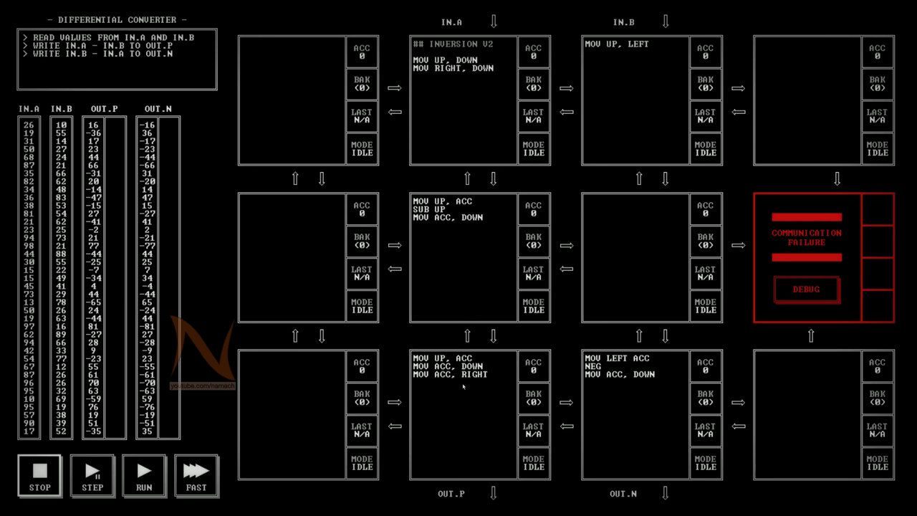
mouse_move(448, 403)
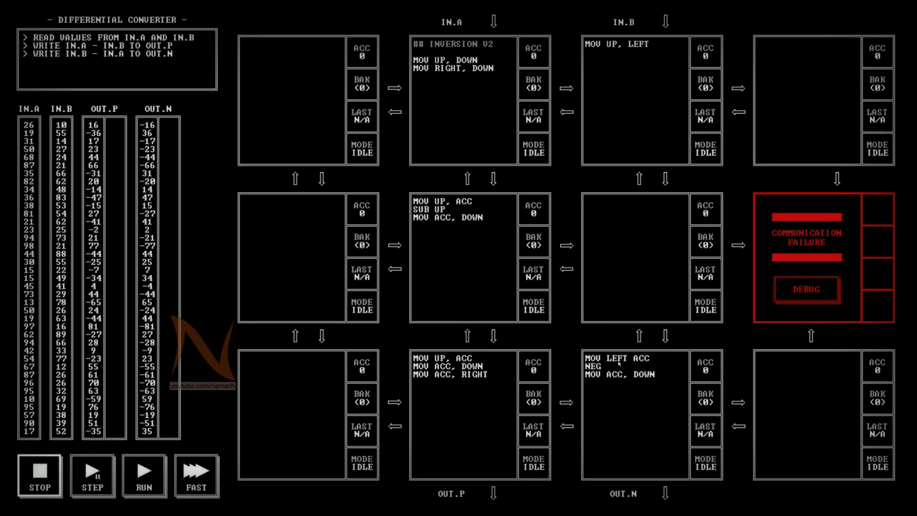
mouse_move(632, 395)
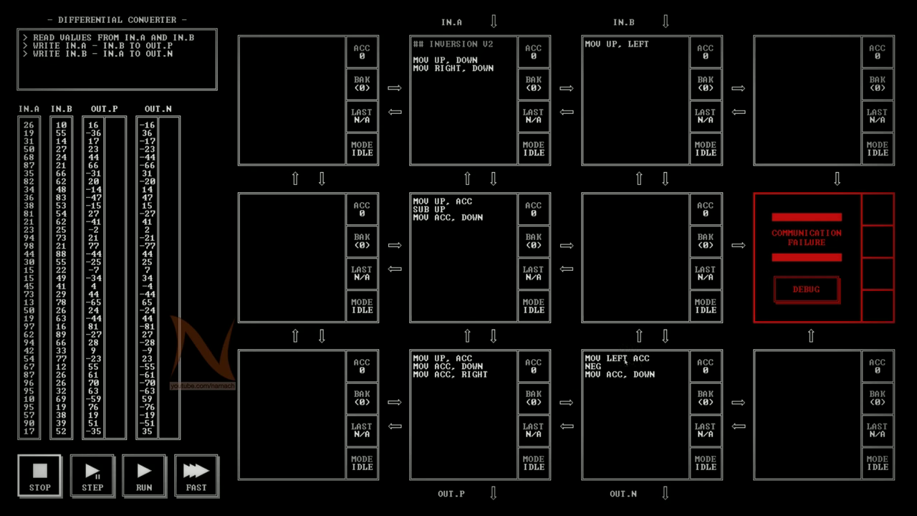
mouse_move(600, 382)
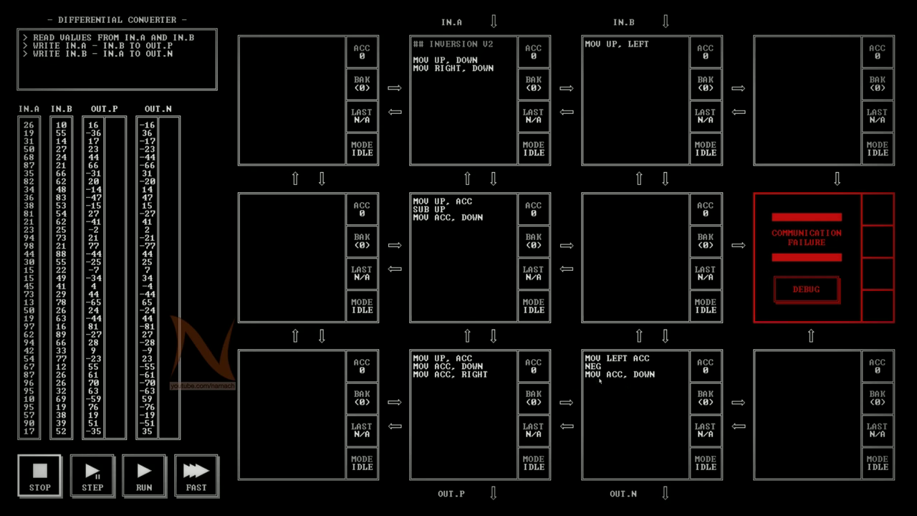
mouse_move(436, 384)
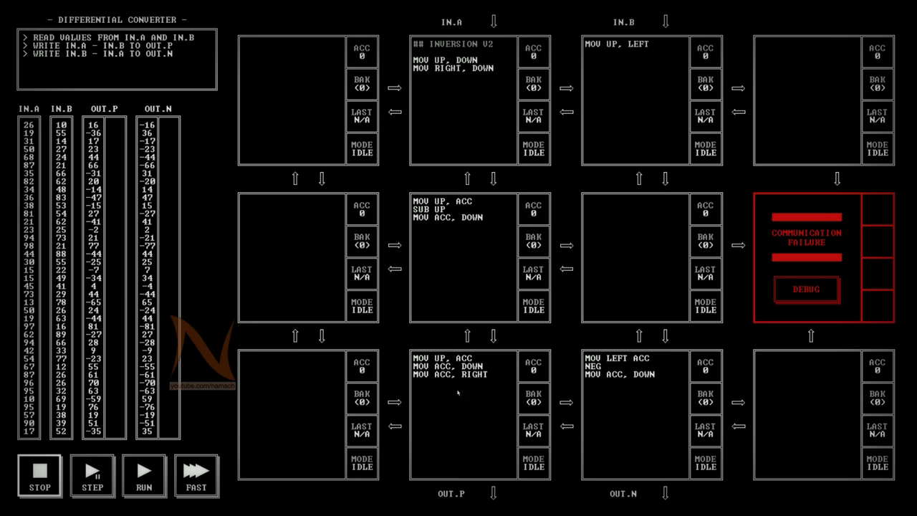
mouse_move(475, 270)
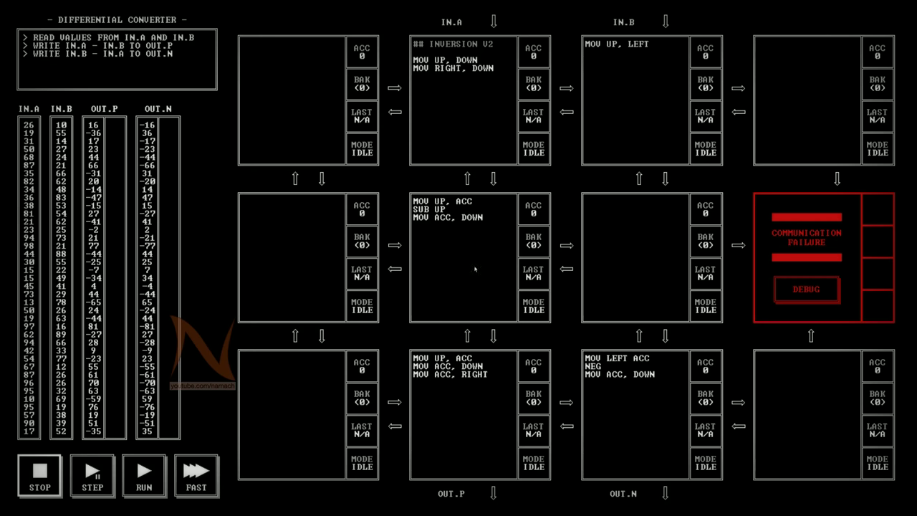
mouse_move(471, 311)
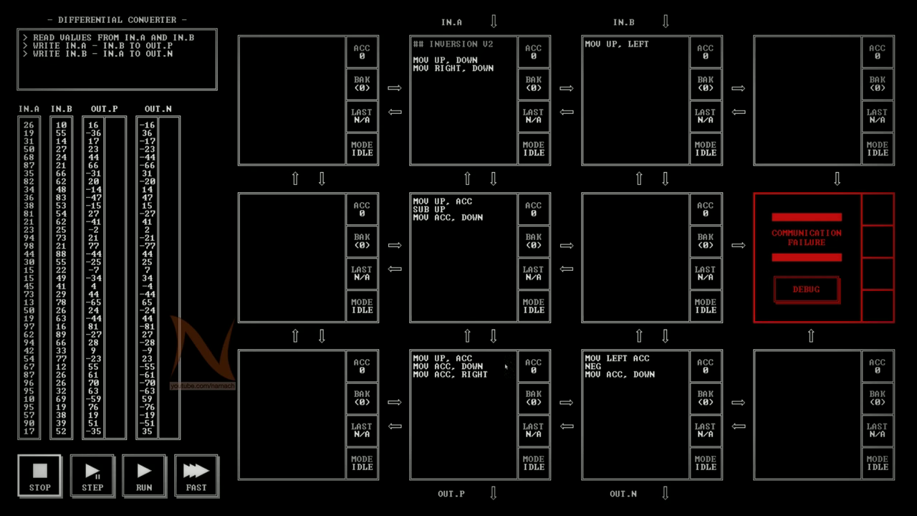
mouse_move(602, 349)
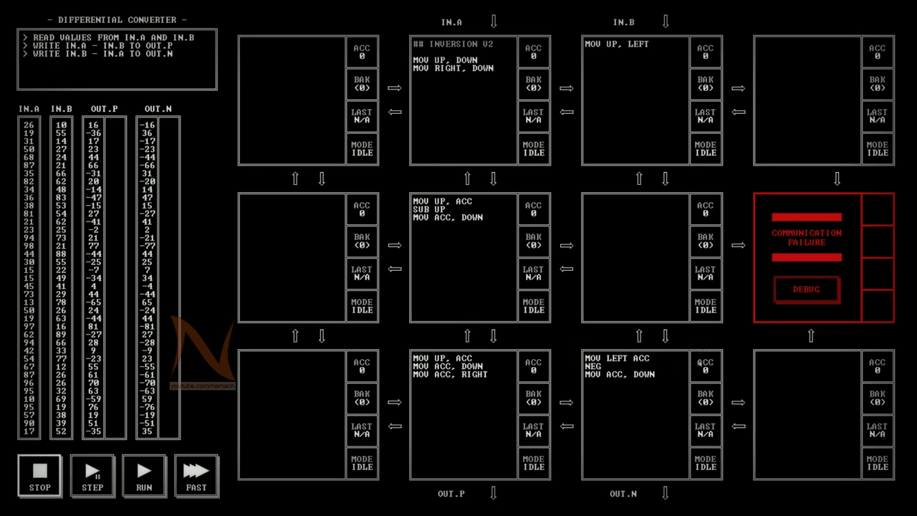
mouse_move(612, 396)
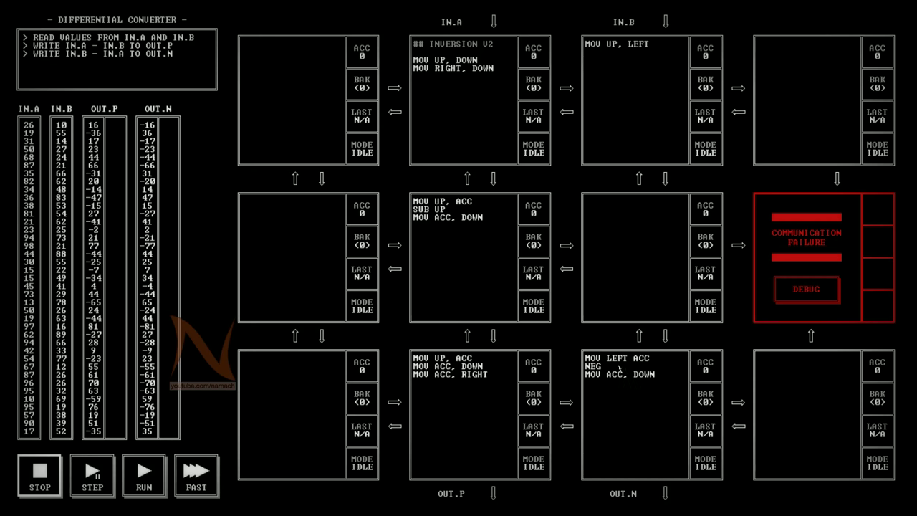
mouse_move(612, 365)
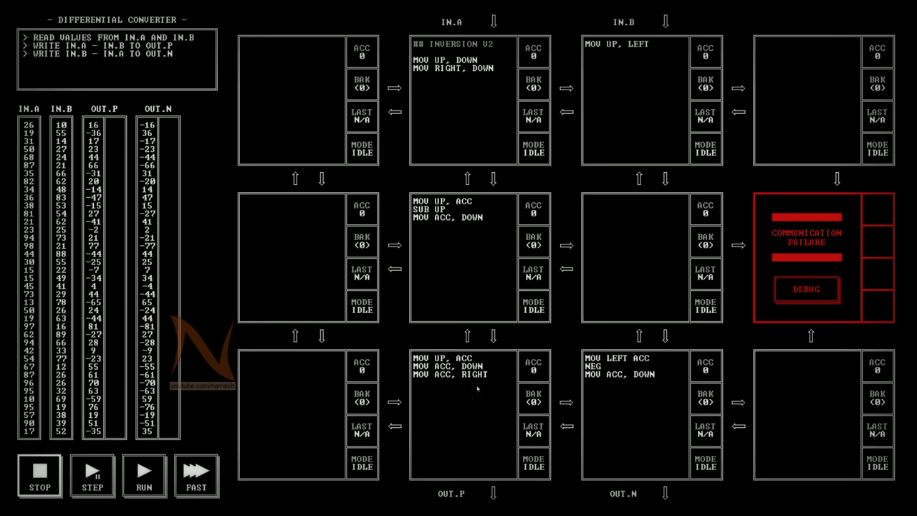
mouse_move(455, 450)
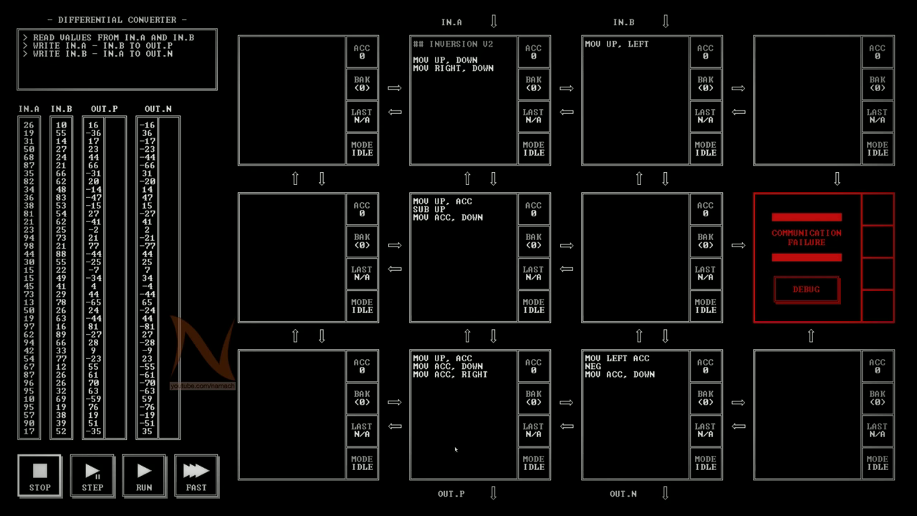
mouse_move(596, 349)
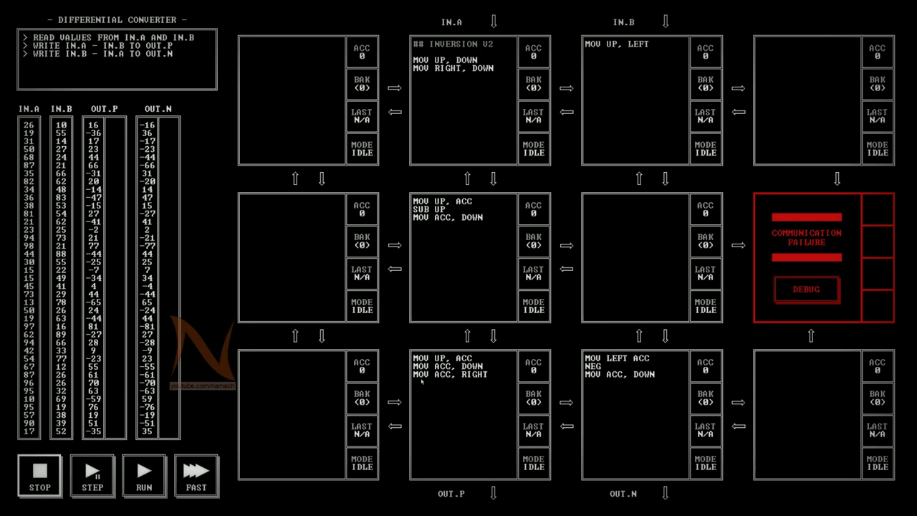
mouse_move(457, 94)
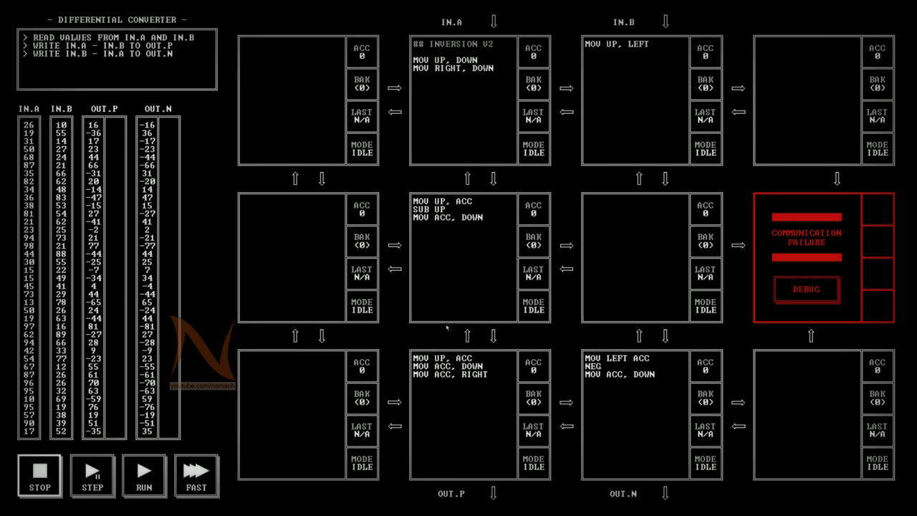
mouse_move(459, 224)
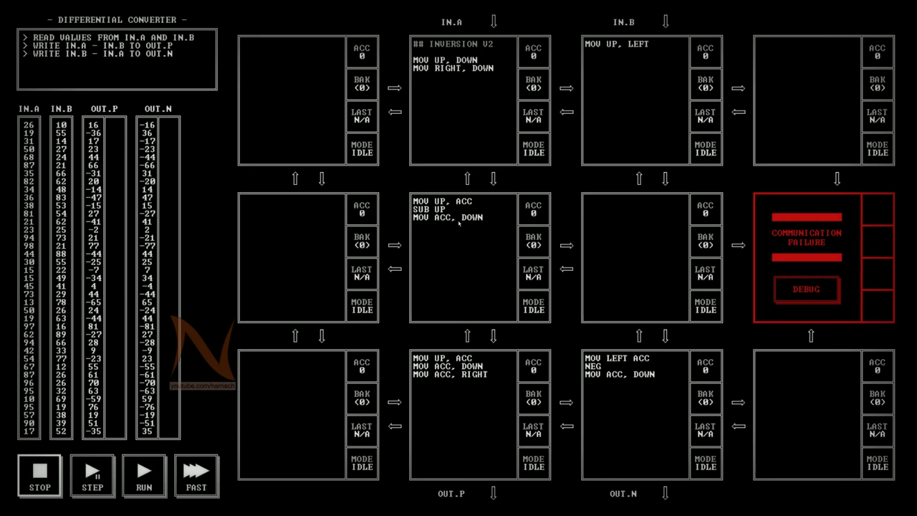
mouse_move(460, 221)
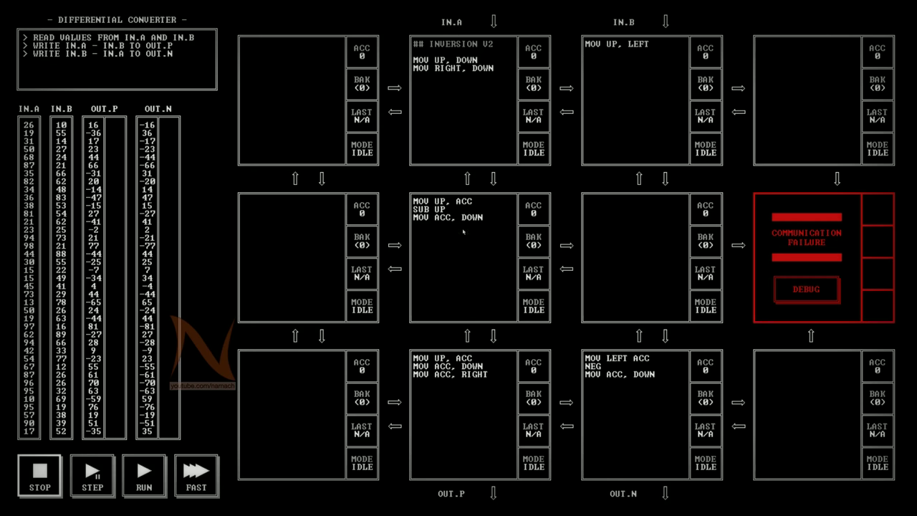
mouse_move(464, 381)
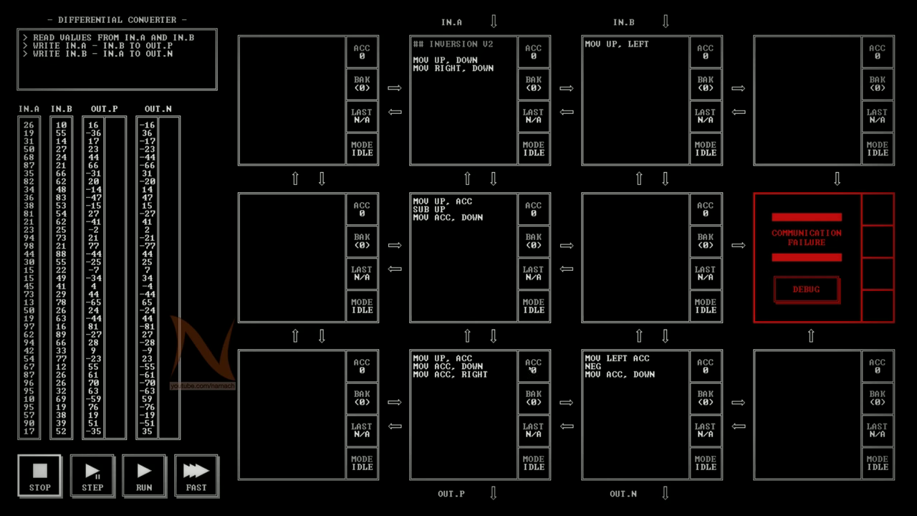
mouse_move(439, 402)
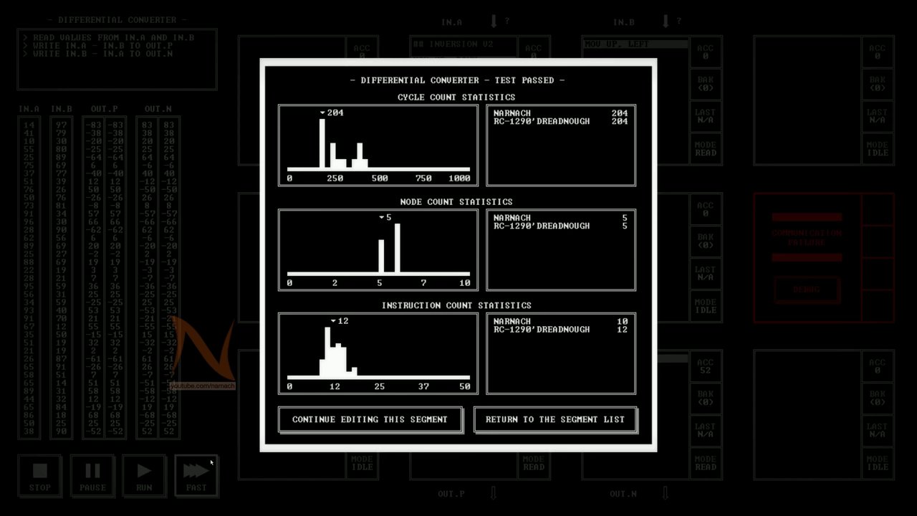
mouse_move(344, 155)
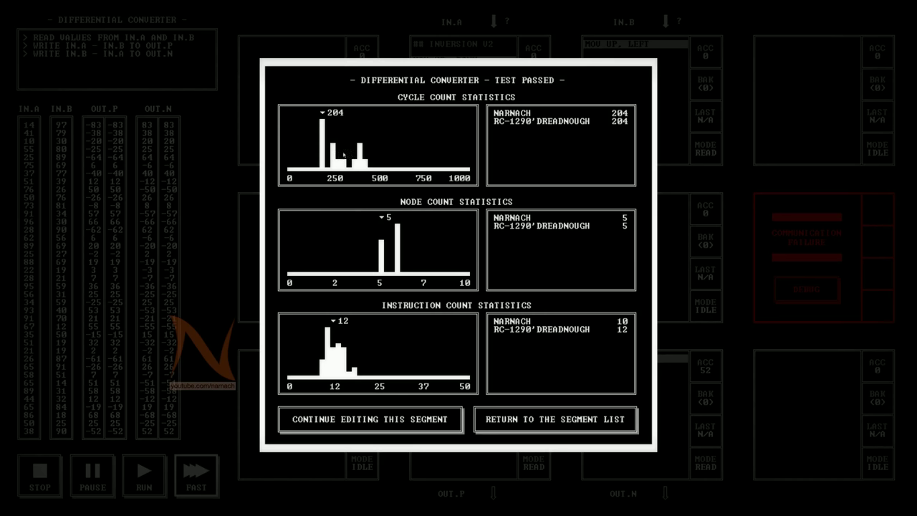
mouse_move(325, 169)
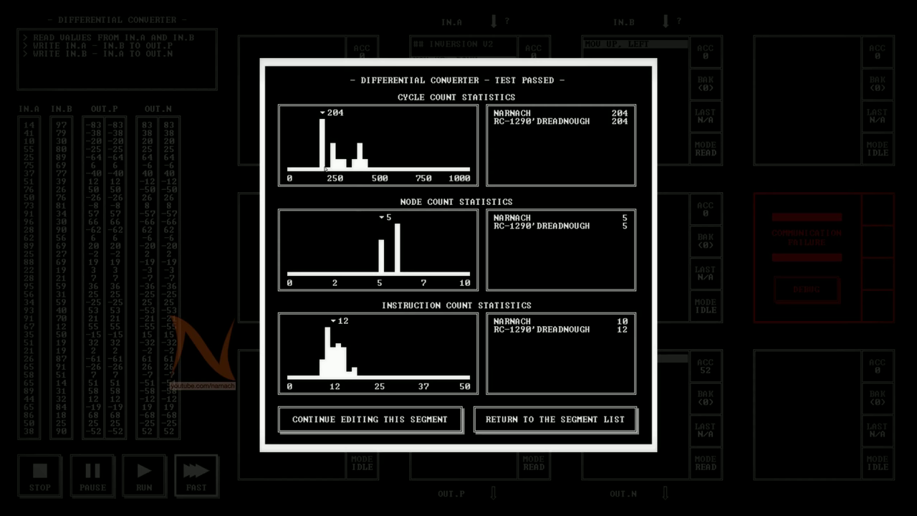
mouse_move(331, 338)
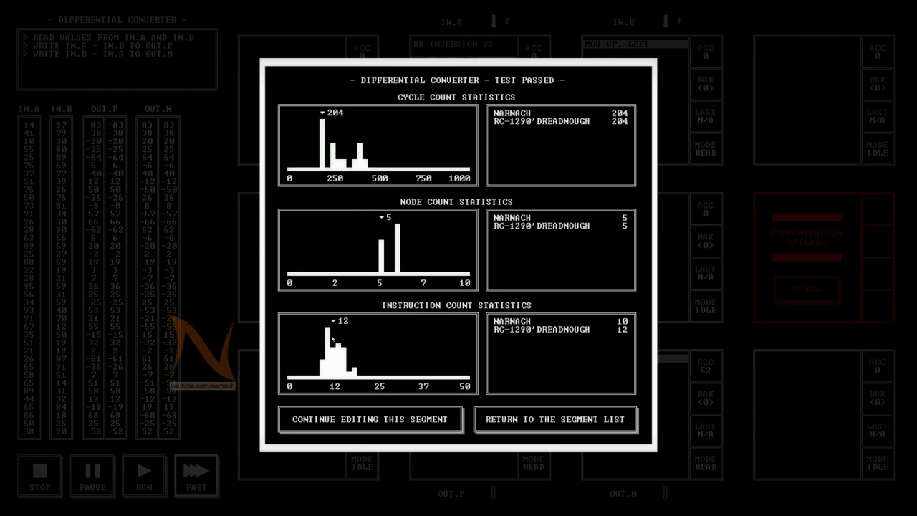
mouse_move(333, 330)
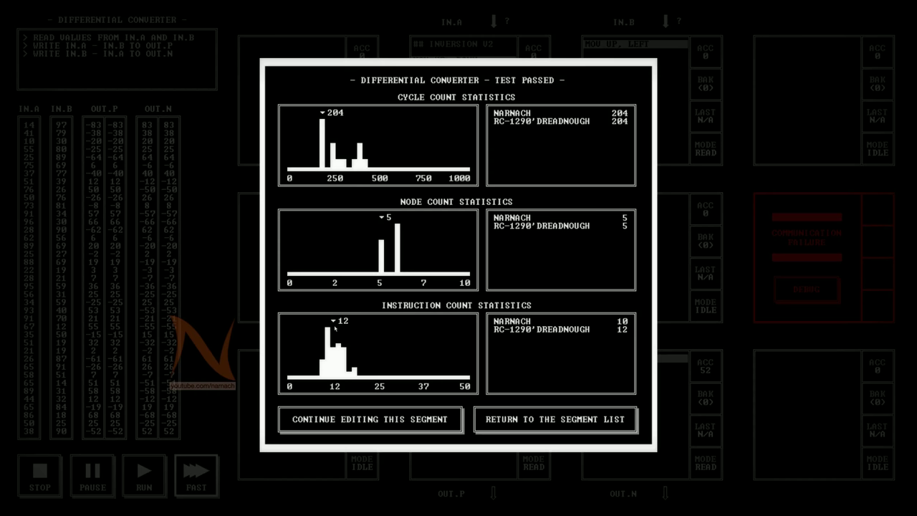
mouse_move(548, 405)
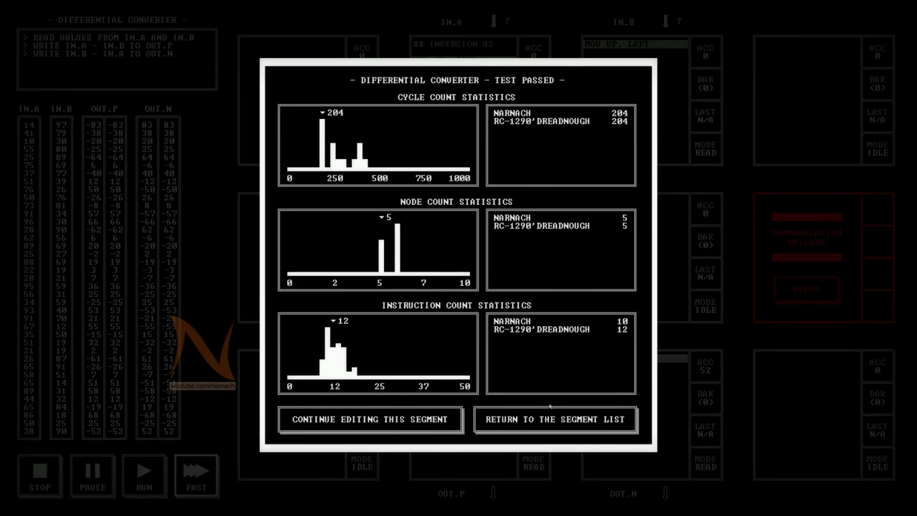
- Exit the test results to the segment list showing Inversion V2 at 204 cycles
click(555, 419)
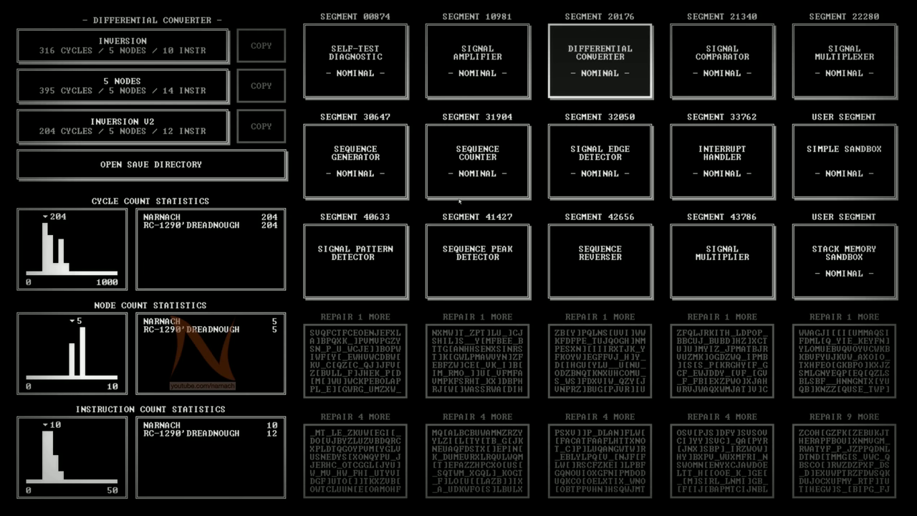
mouse_move(534, 119)
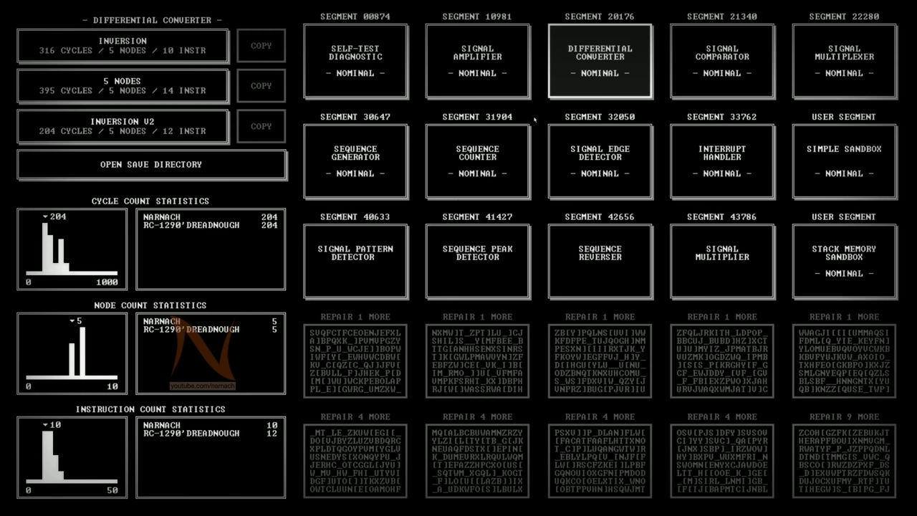
mouse_move(605, 78)
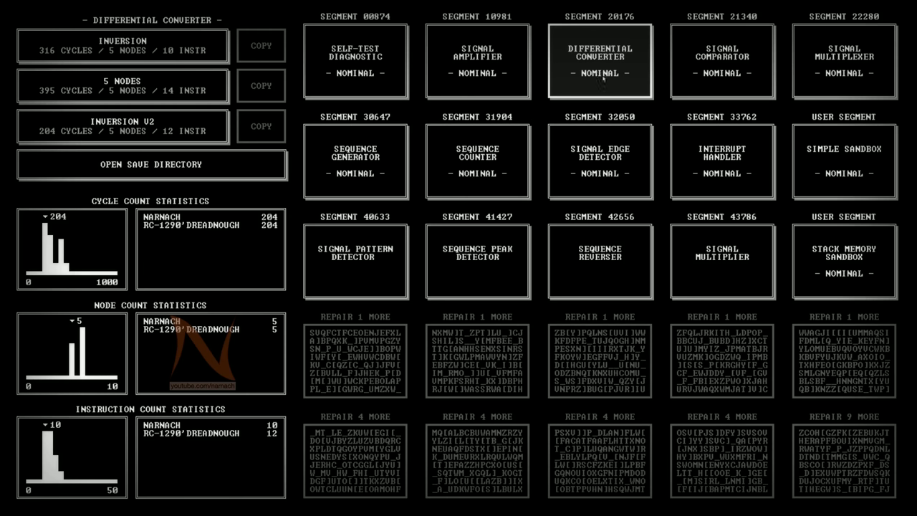
mouse_move(542, 179)
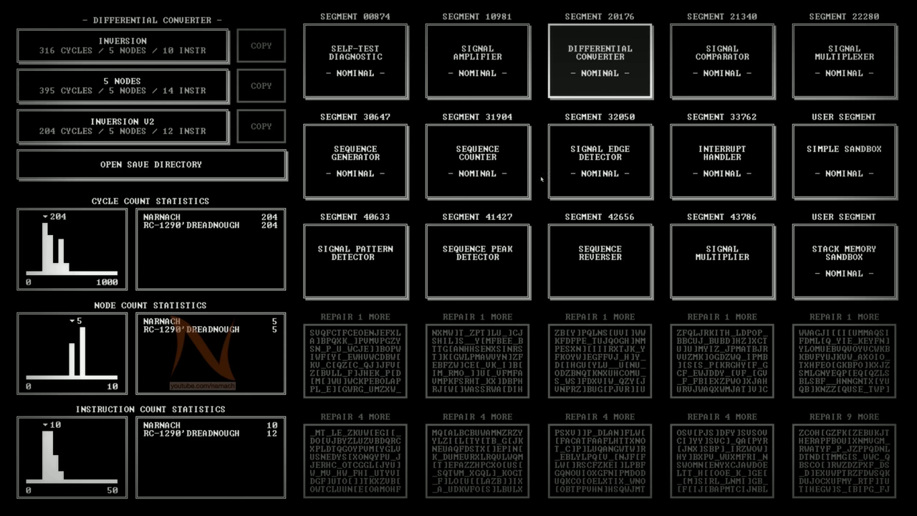
mouse_move(448, 237)
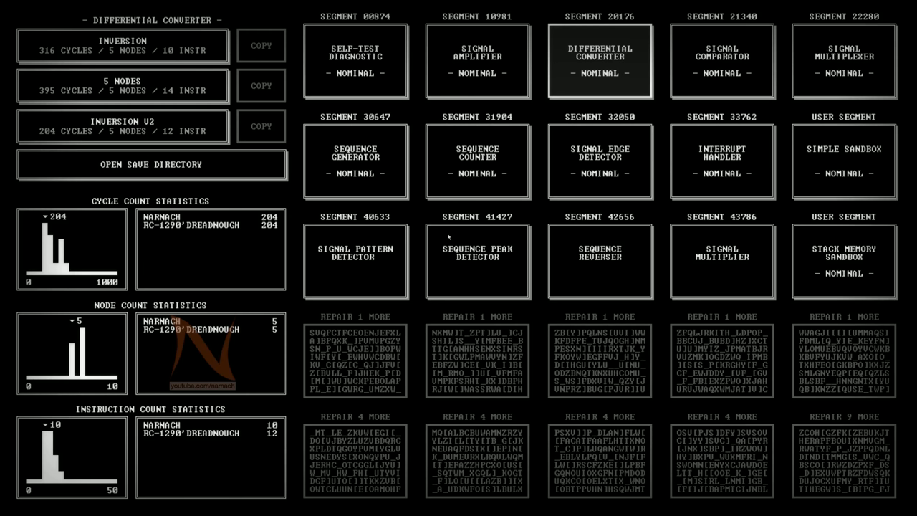
mouse_move(666, 147)
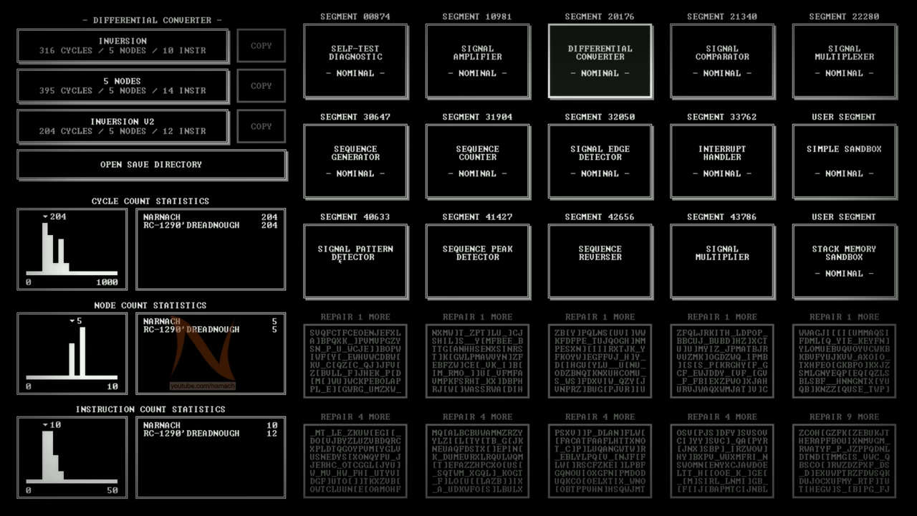
mouse_move(360, 276)
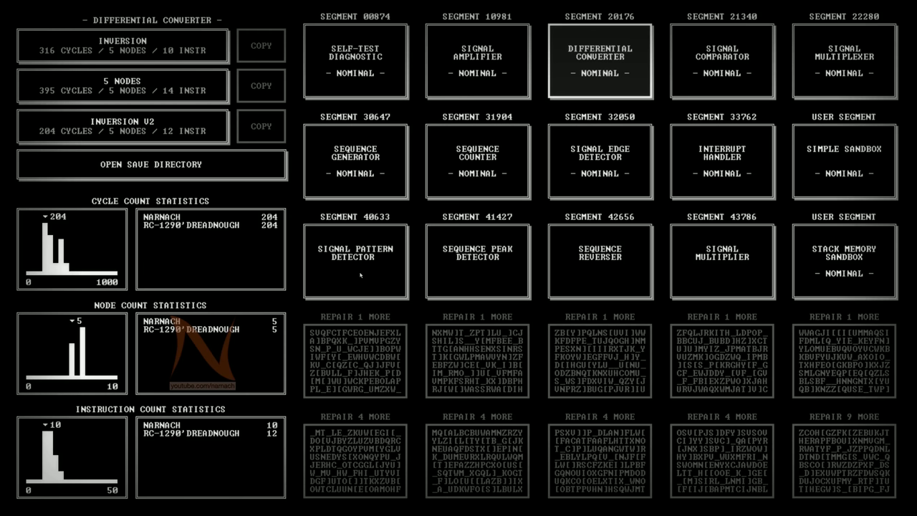